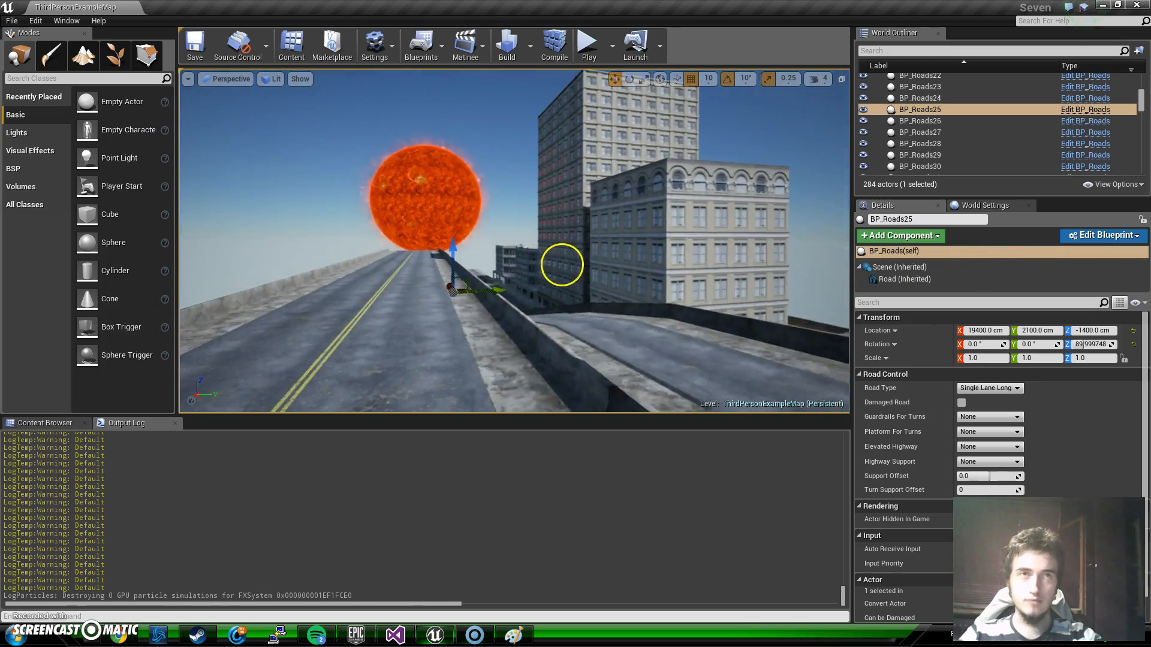
Run a play session to test flying, then stop it
click(588, 45)
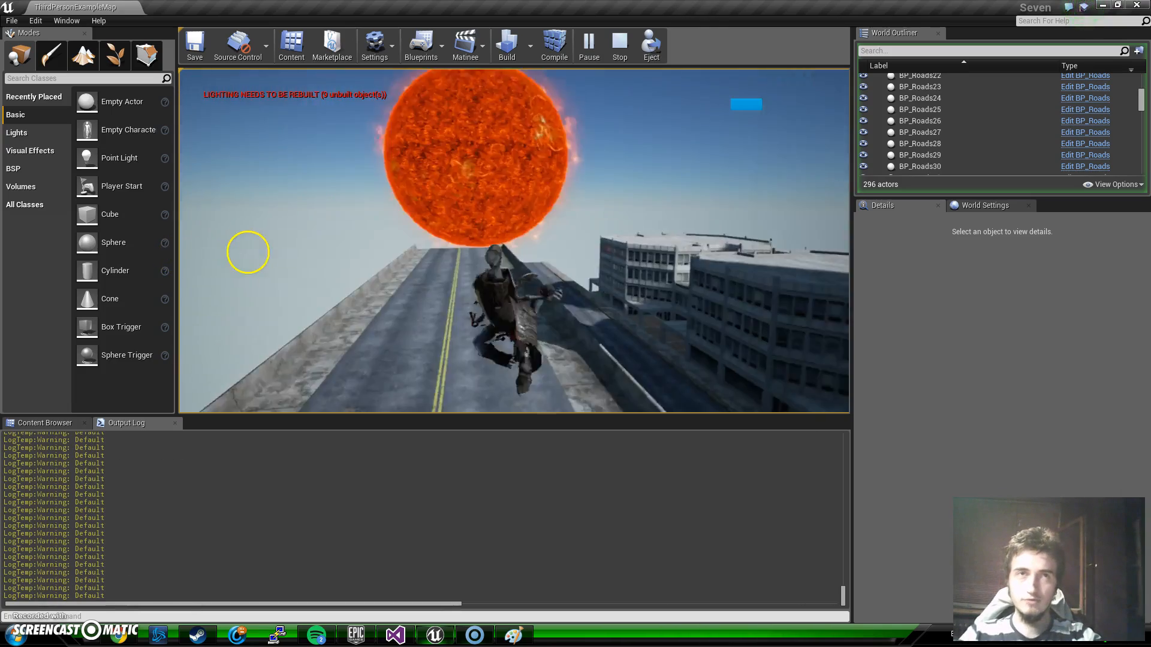
click(619, 45)
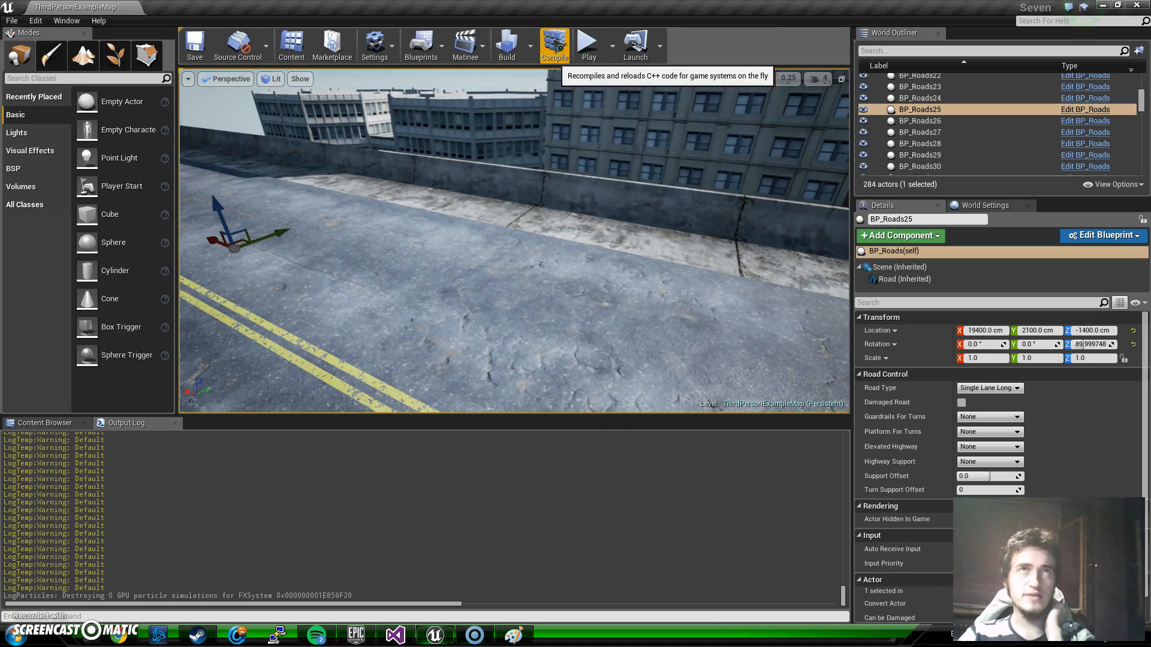
Recompile and hot-reload the C++ code, then play-test the level again
click(554, 44)
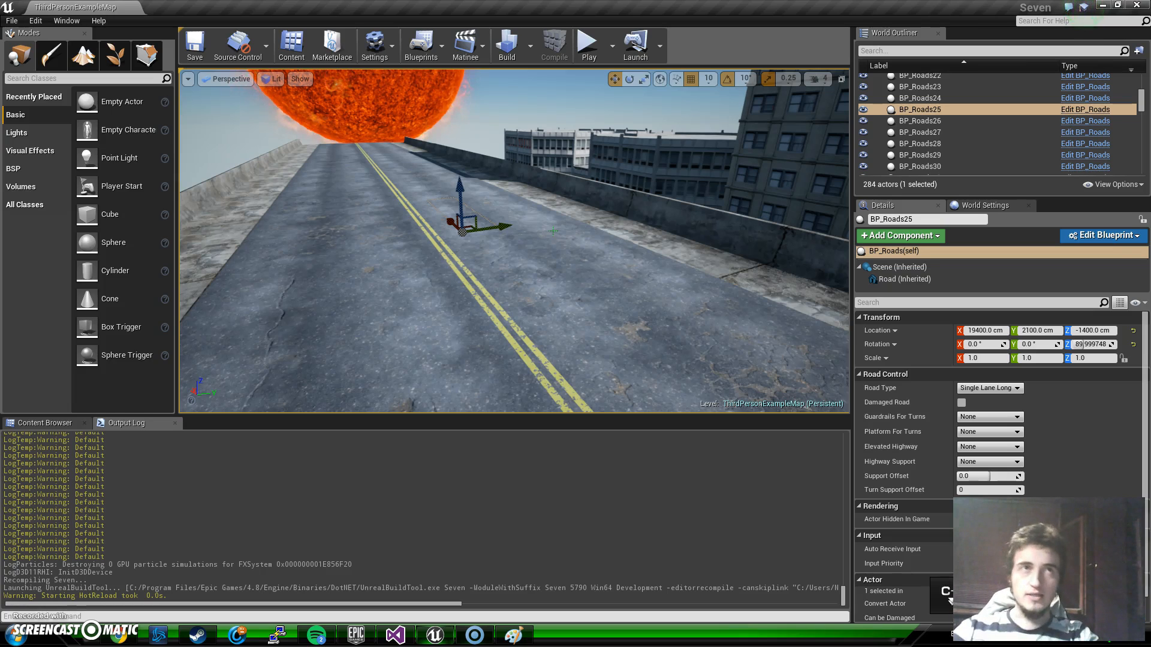
click(554, 44)
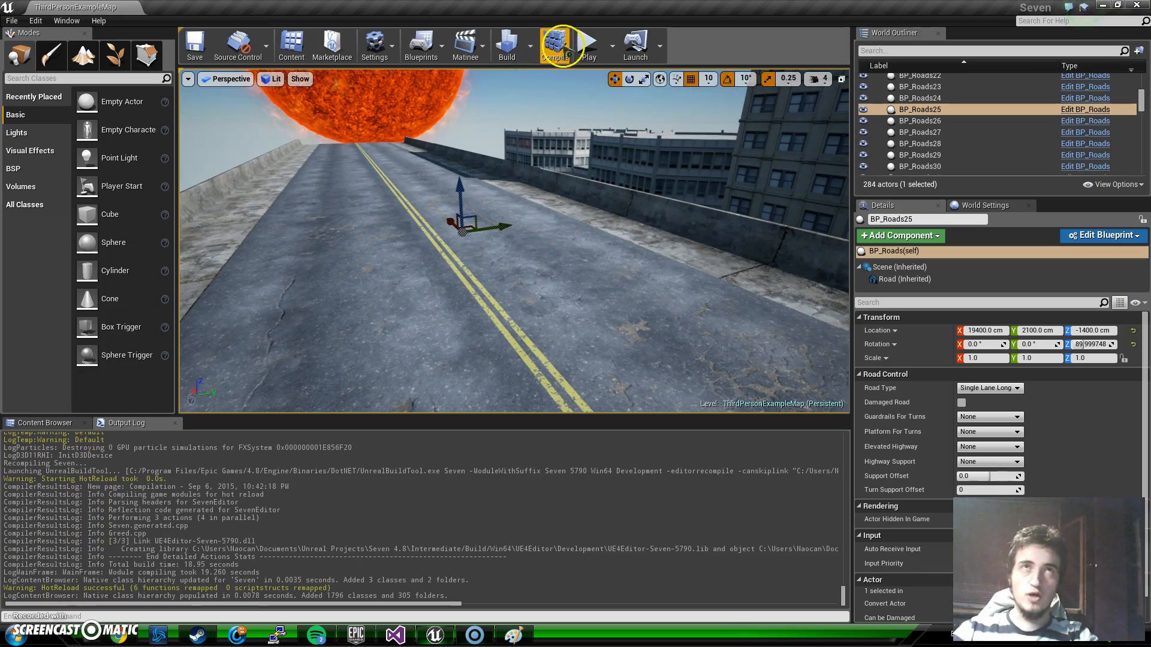
click(589, 44)
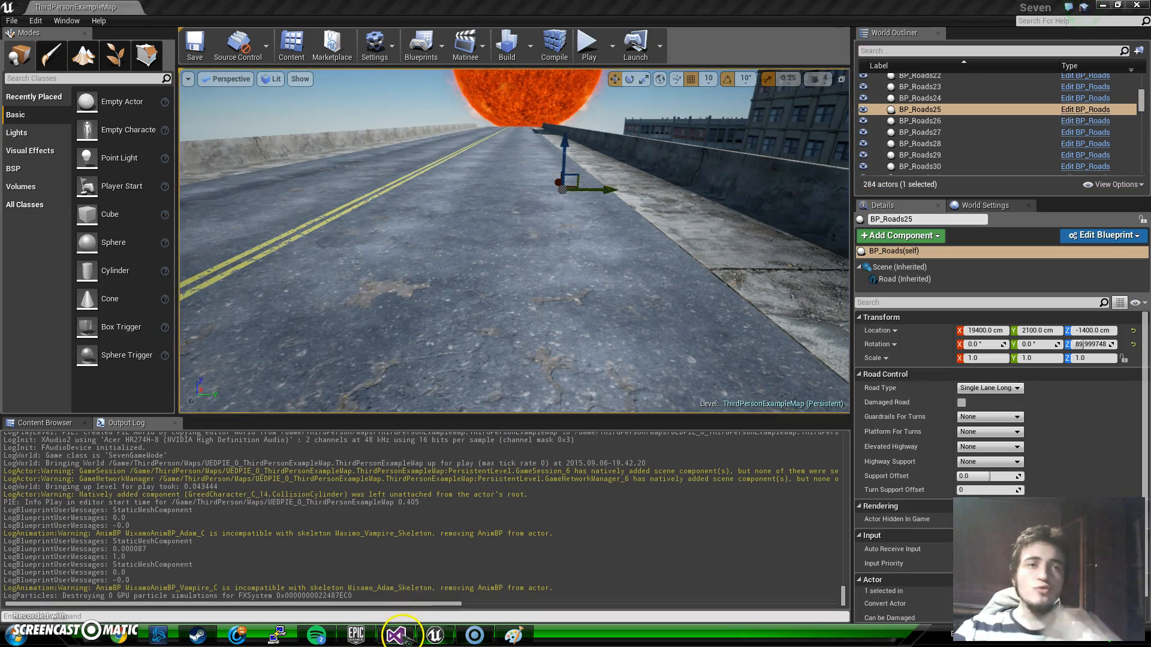
In Visual Studio, delete the commented-out sprint-power UE_LOG line from AGreed::Tick
click(394, 635)
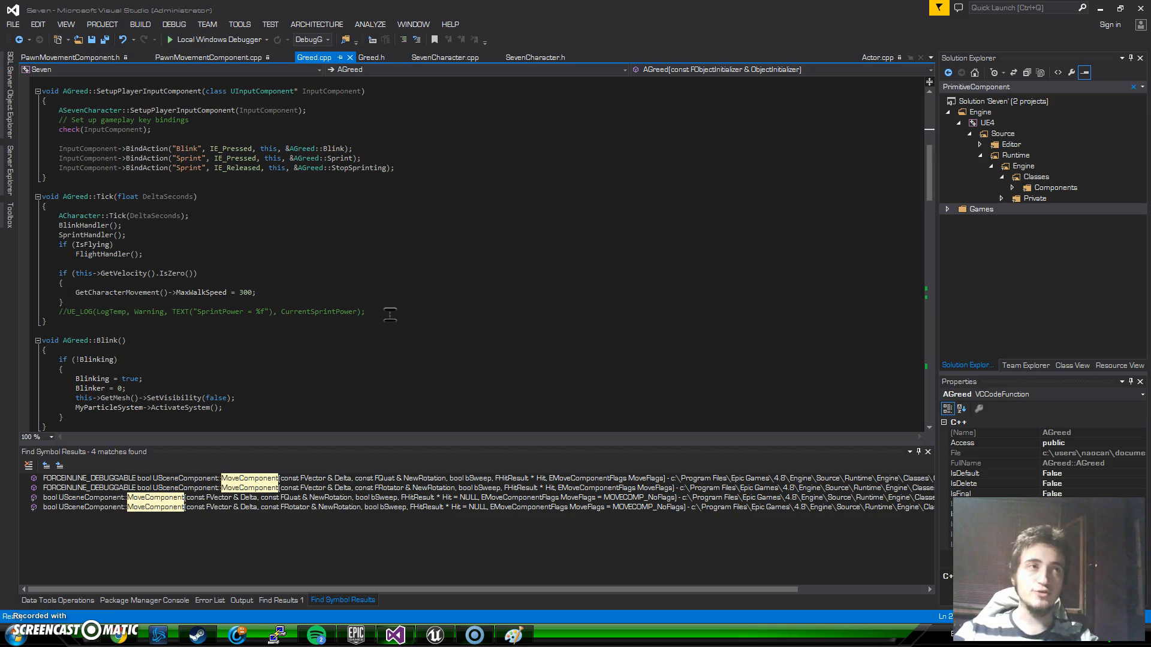
scroll(down, 3)
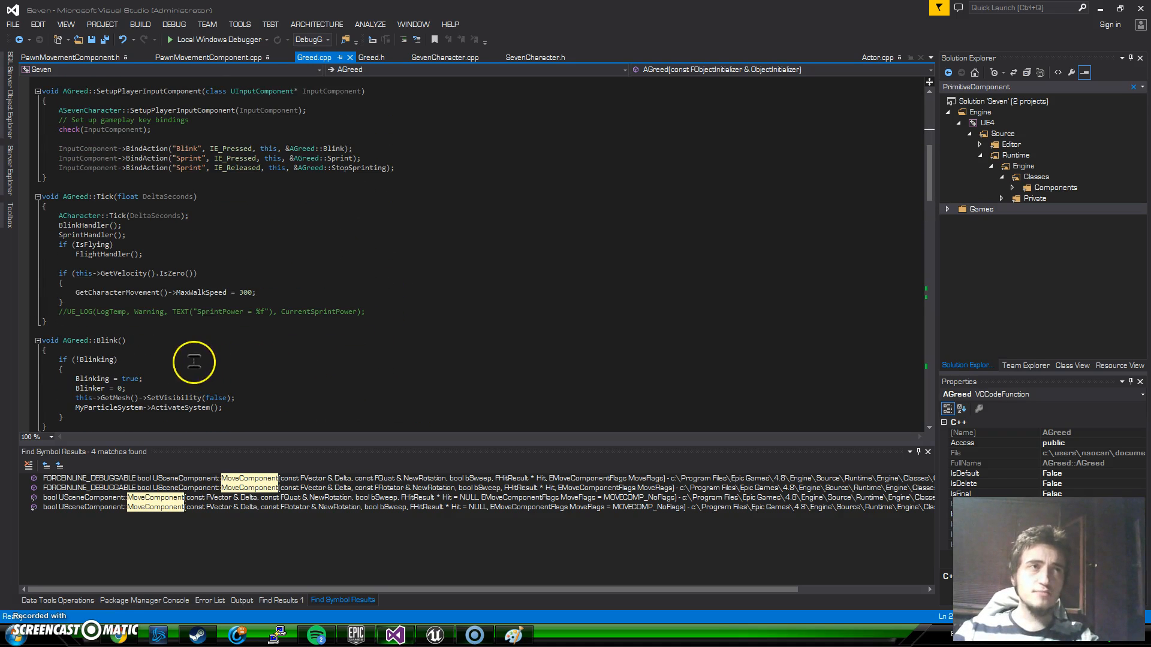
mouse_move(360, 310)
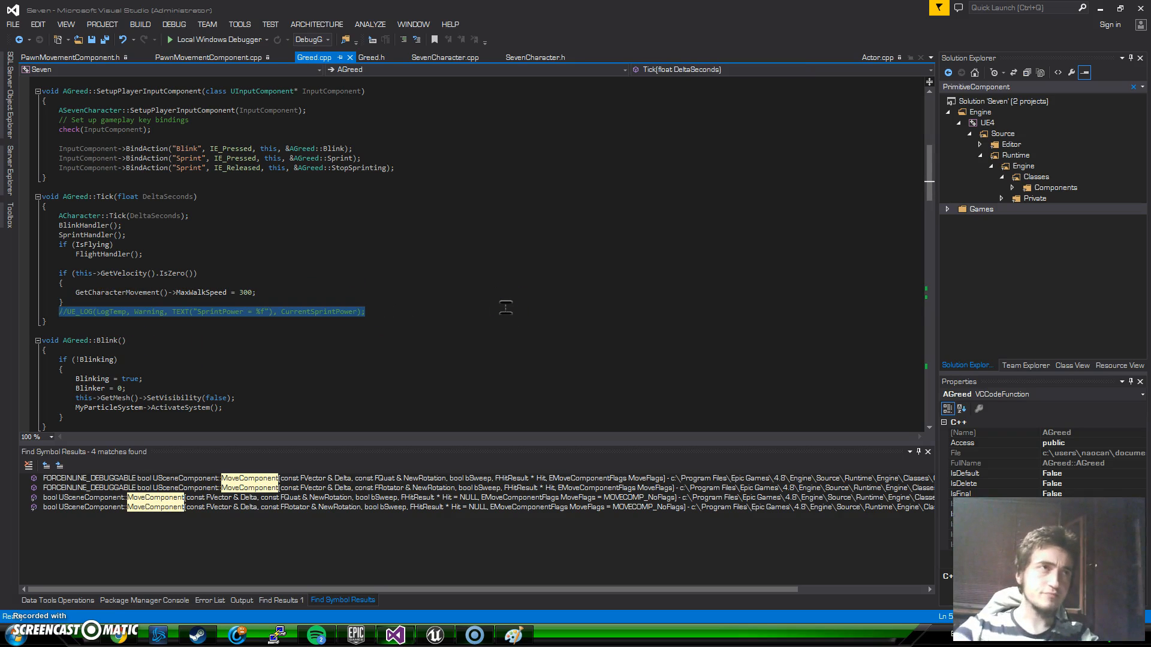
key(Delete)
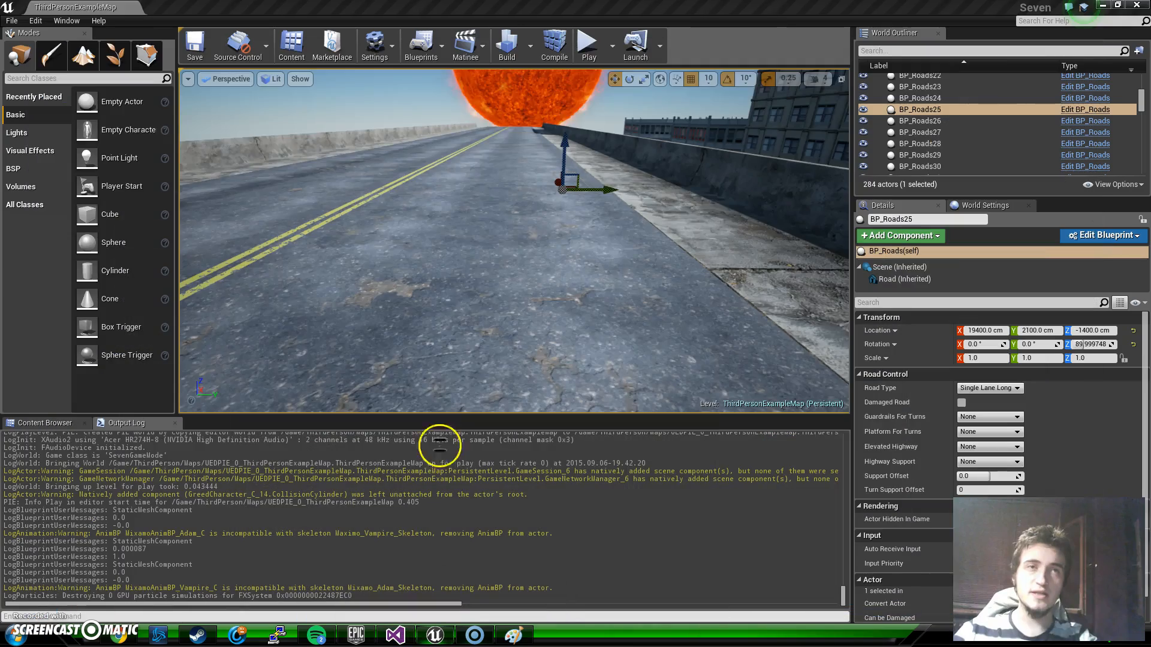
Play the level once more, then bring Greed.cpp back up in Visual Studio
click(587, 45)
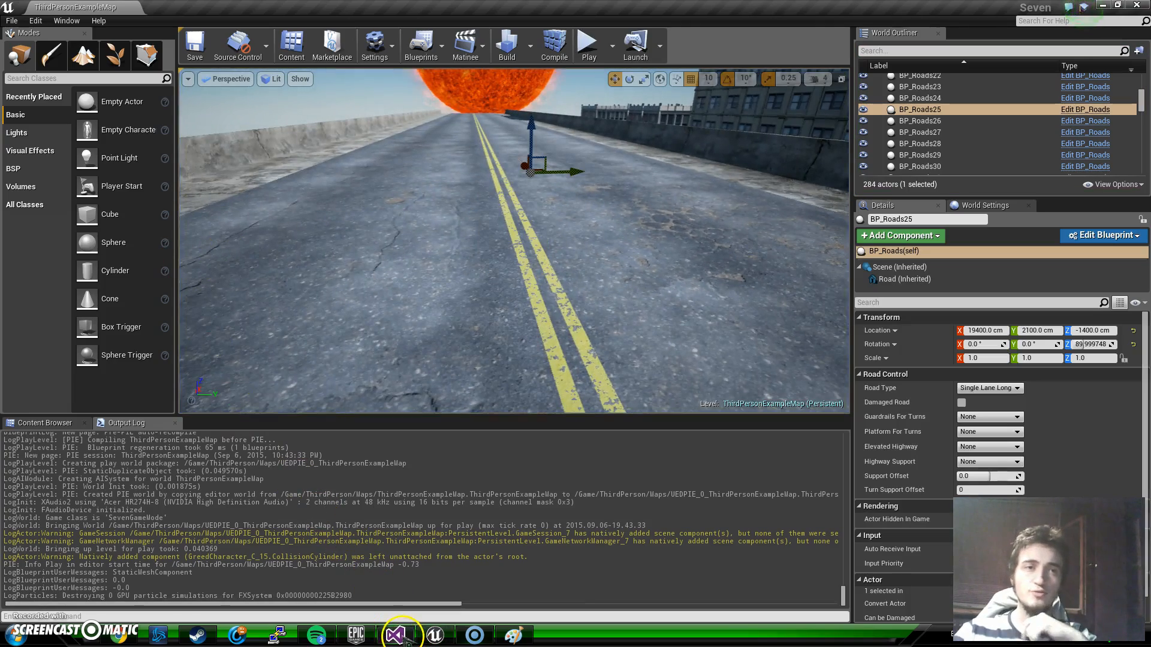
click(394, 636)
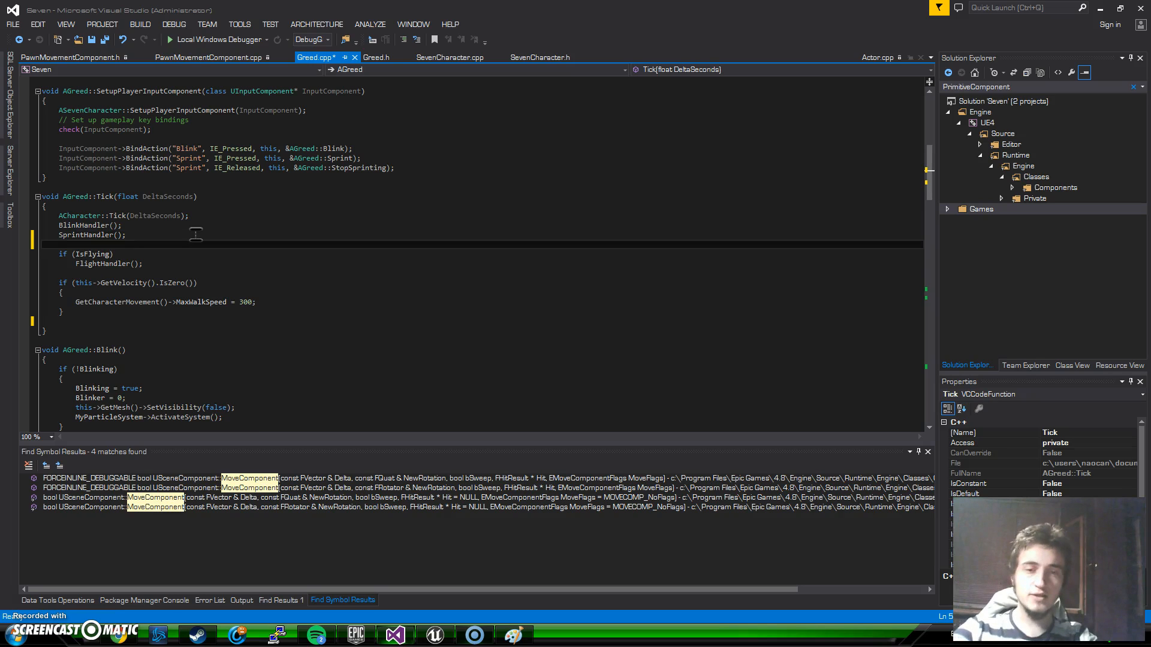
Add an if (FlightMode) block after SprintHandler(); with a blank line opened inside it
text(if ())
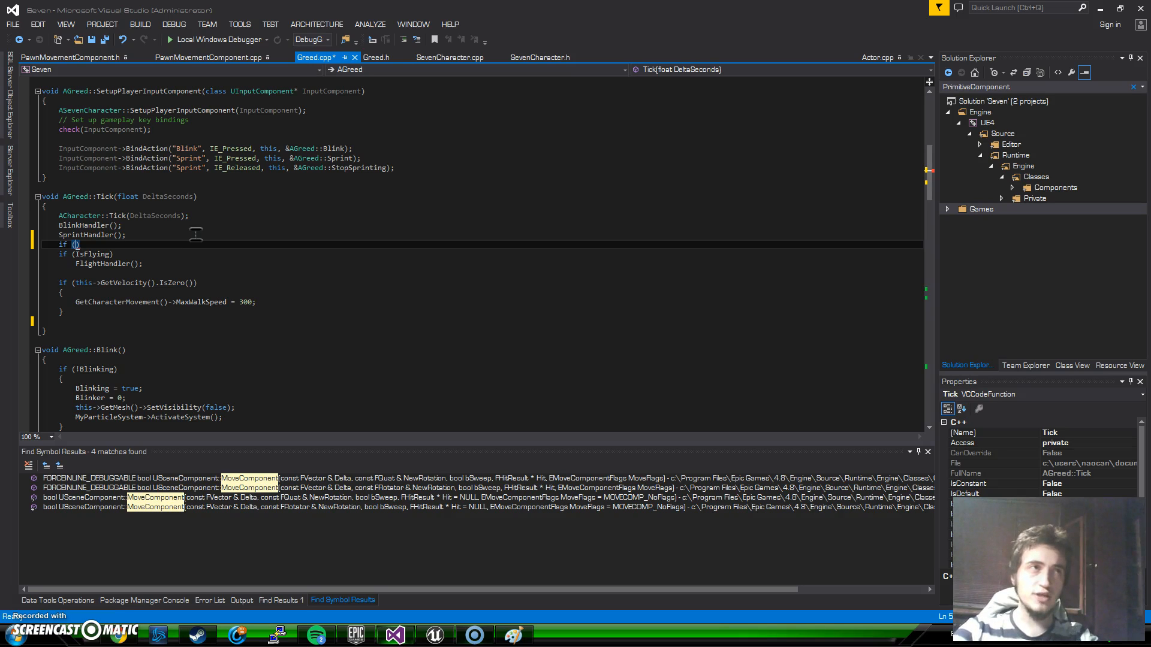
text(M)
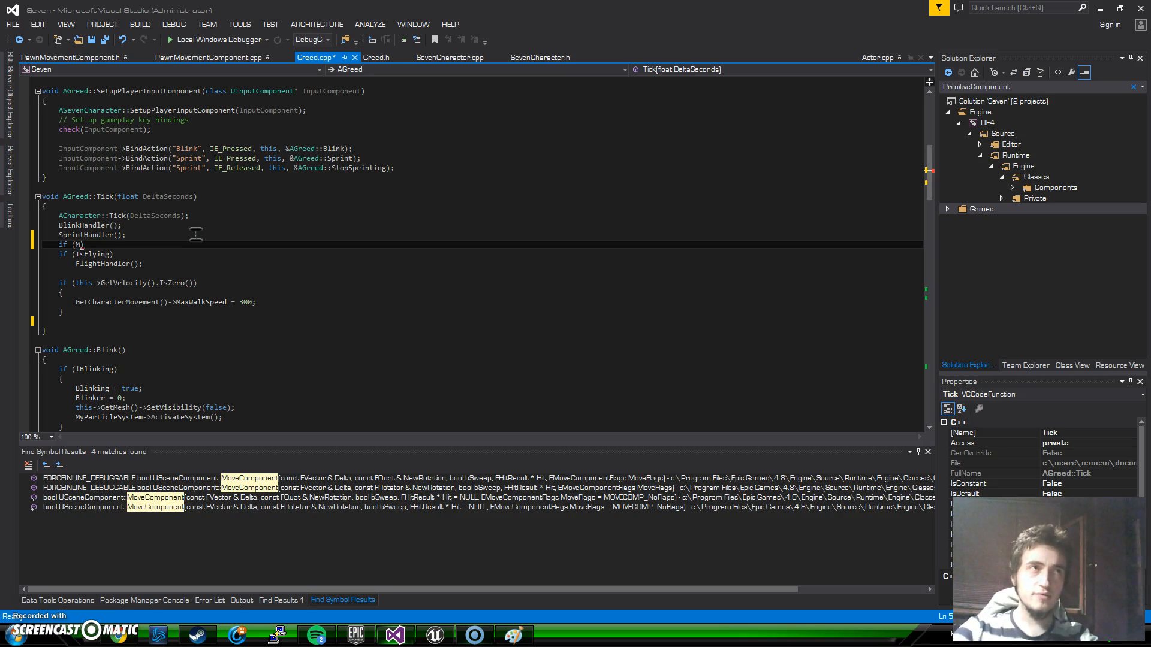
text(FlightMode)
text({)
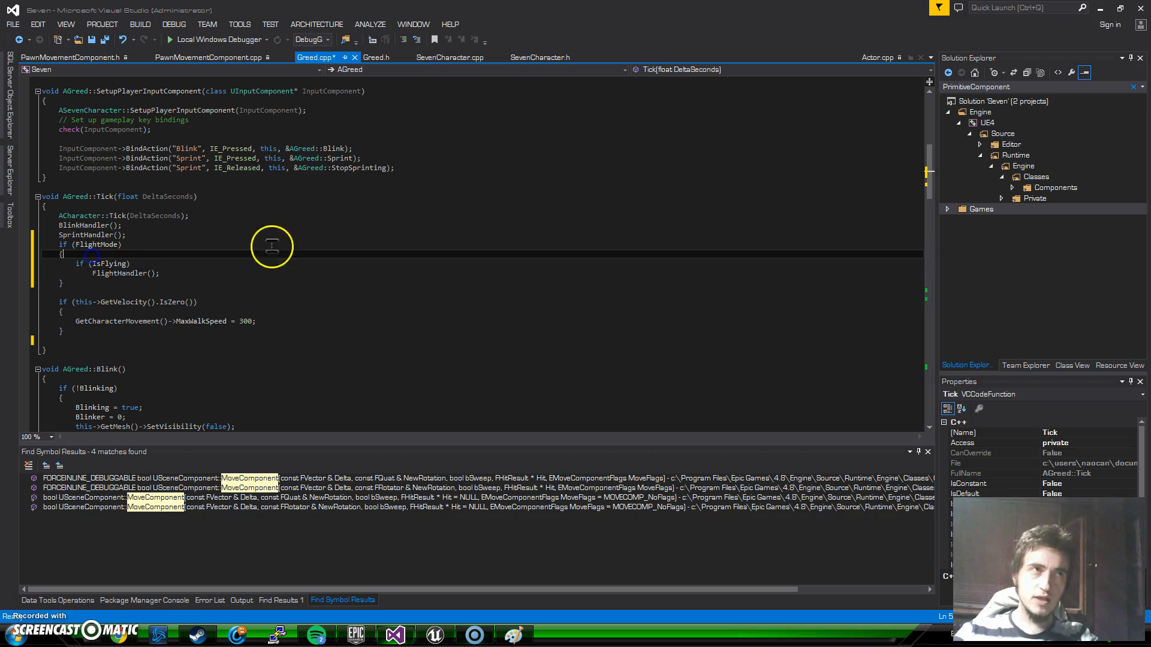
key(enter)
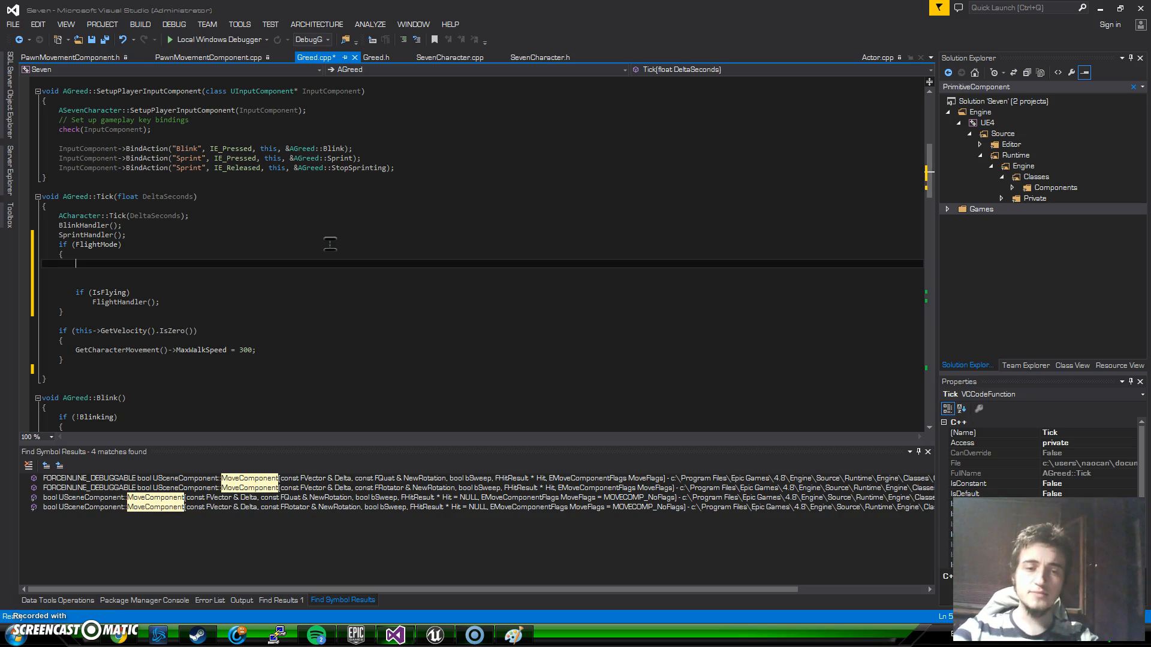
Begin a SetActorRotation( call in the FlightMode block and cycle IntelliSense to the rotator overload
text(Get)
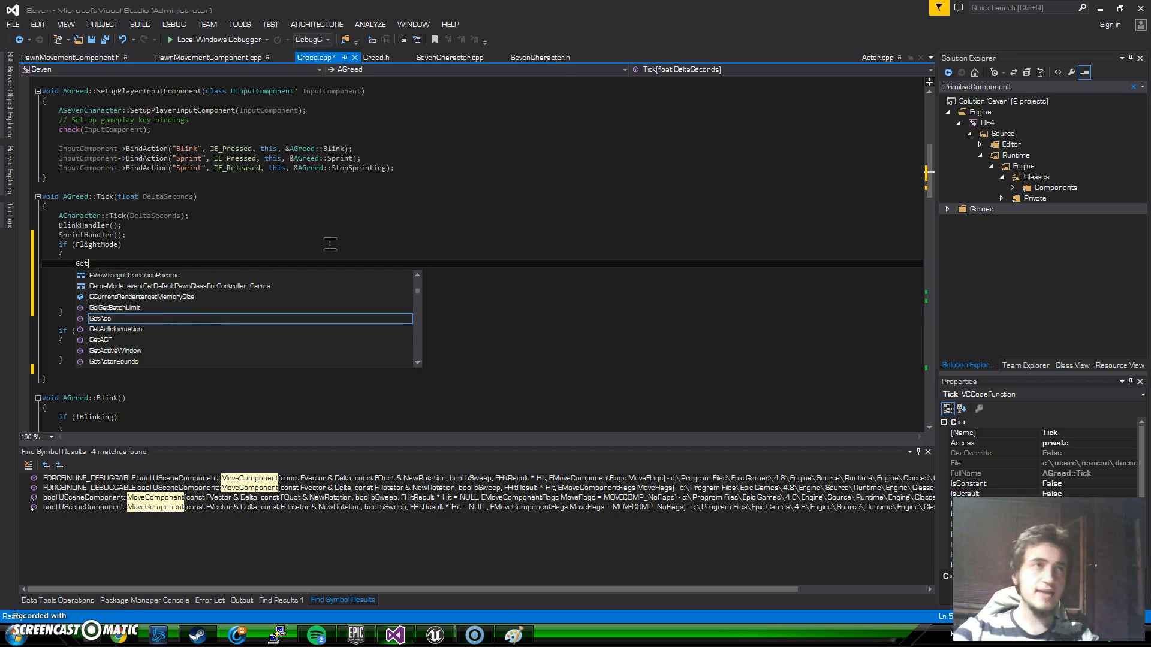
text(C)
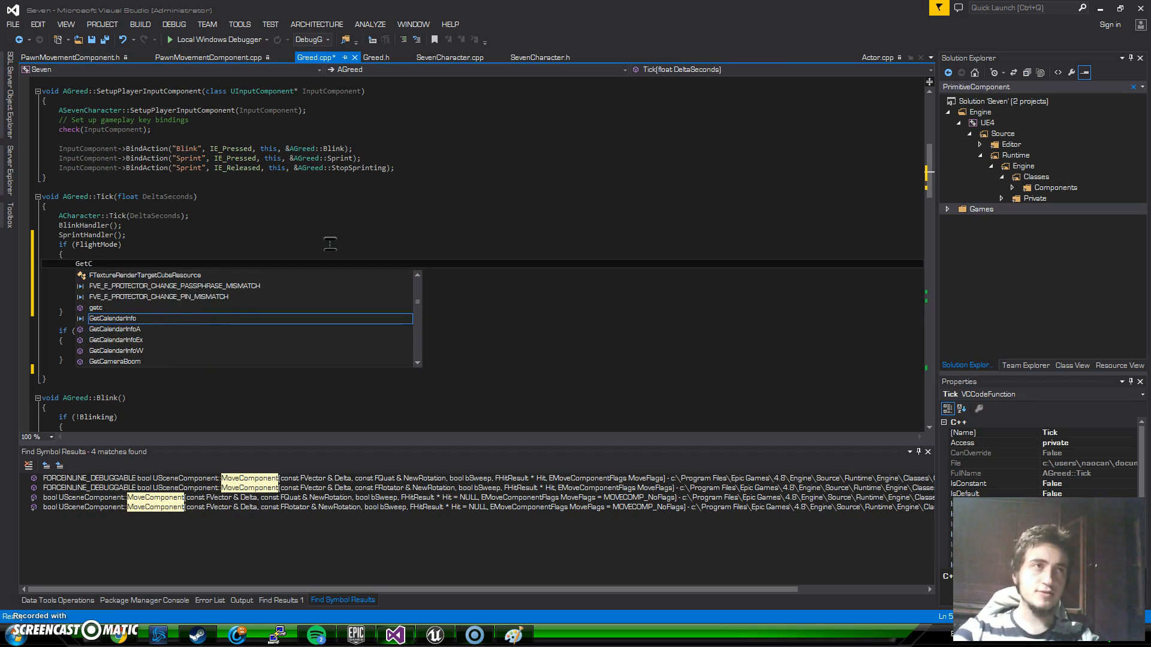
text(Actor)
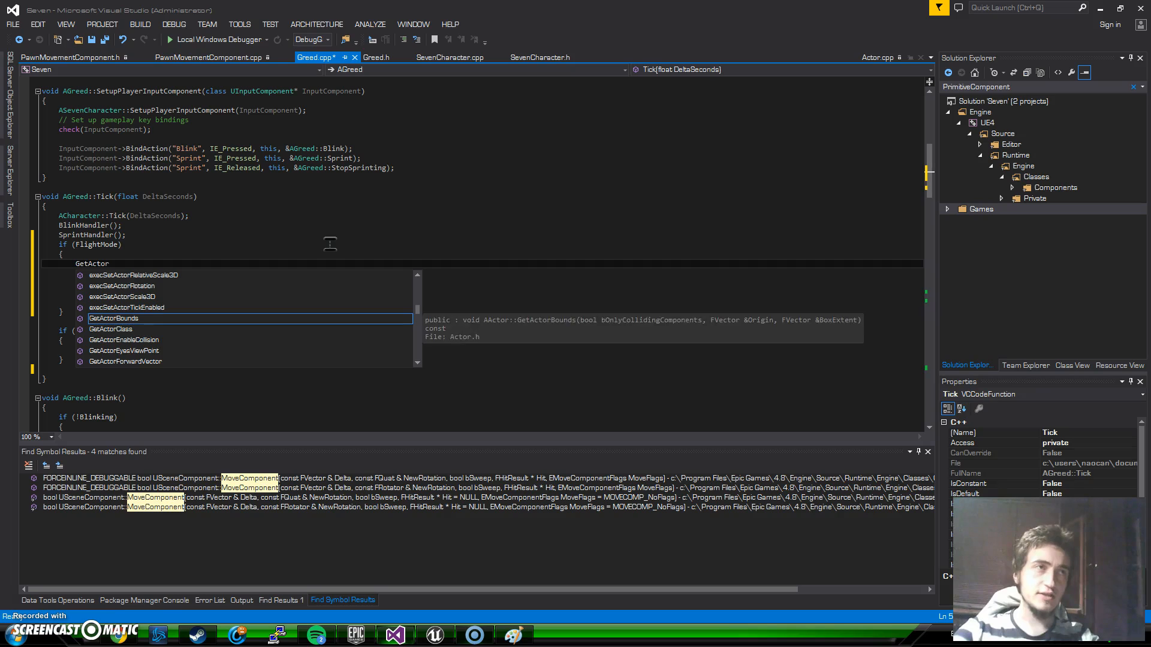
text(Rotation)
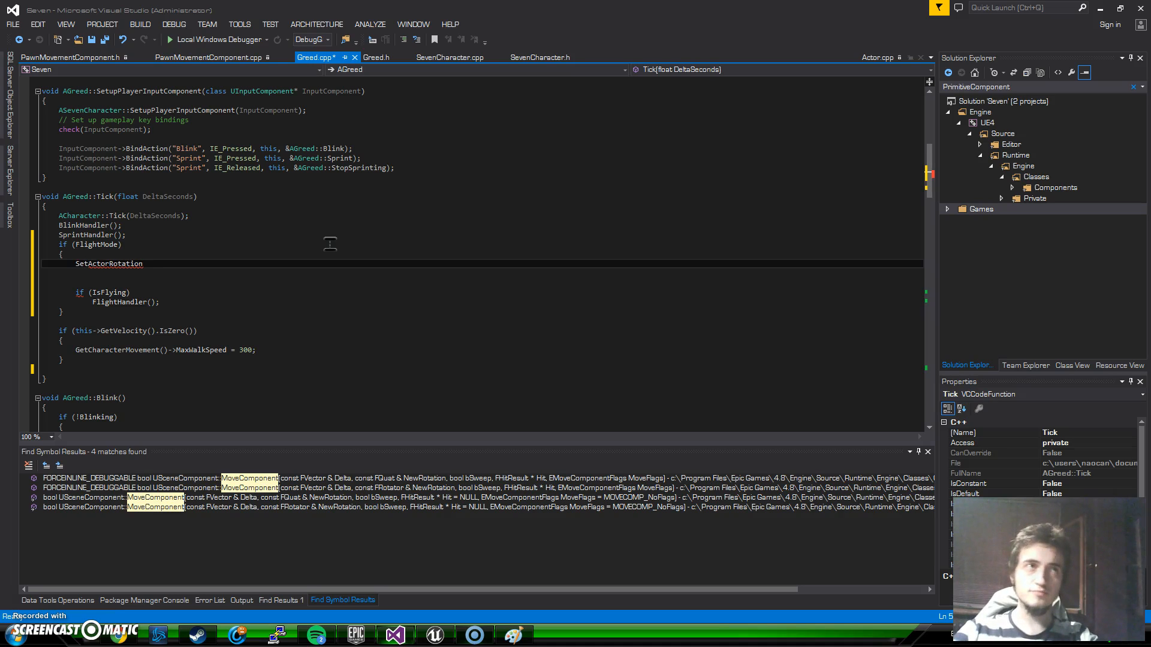
text(())
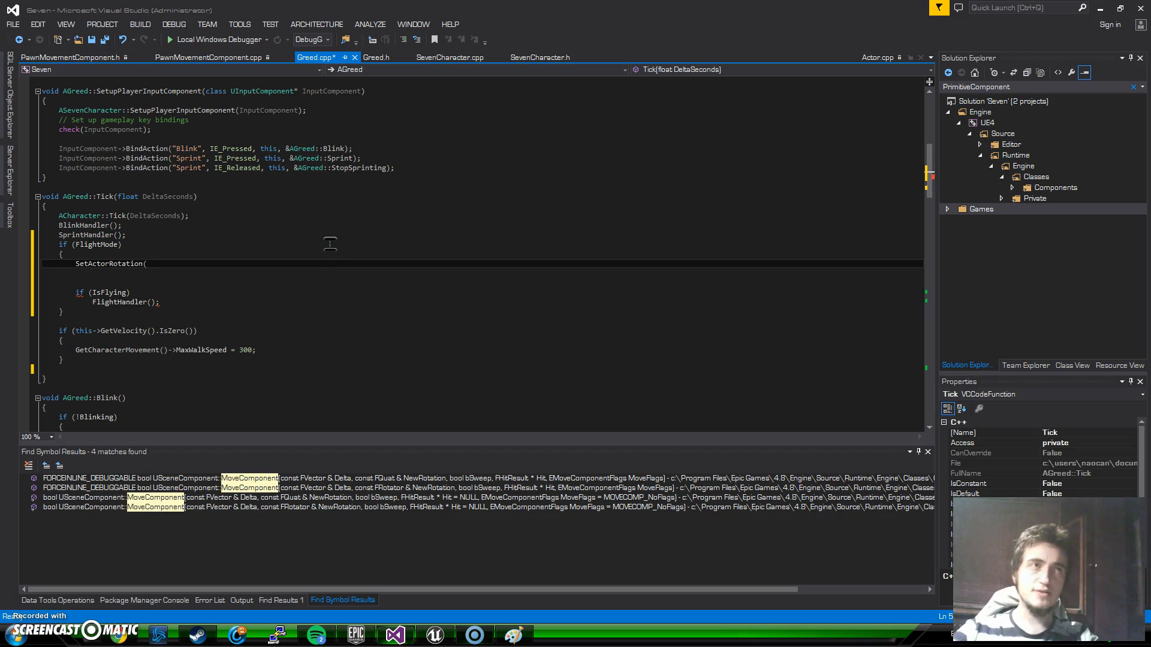
text(()
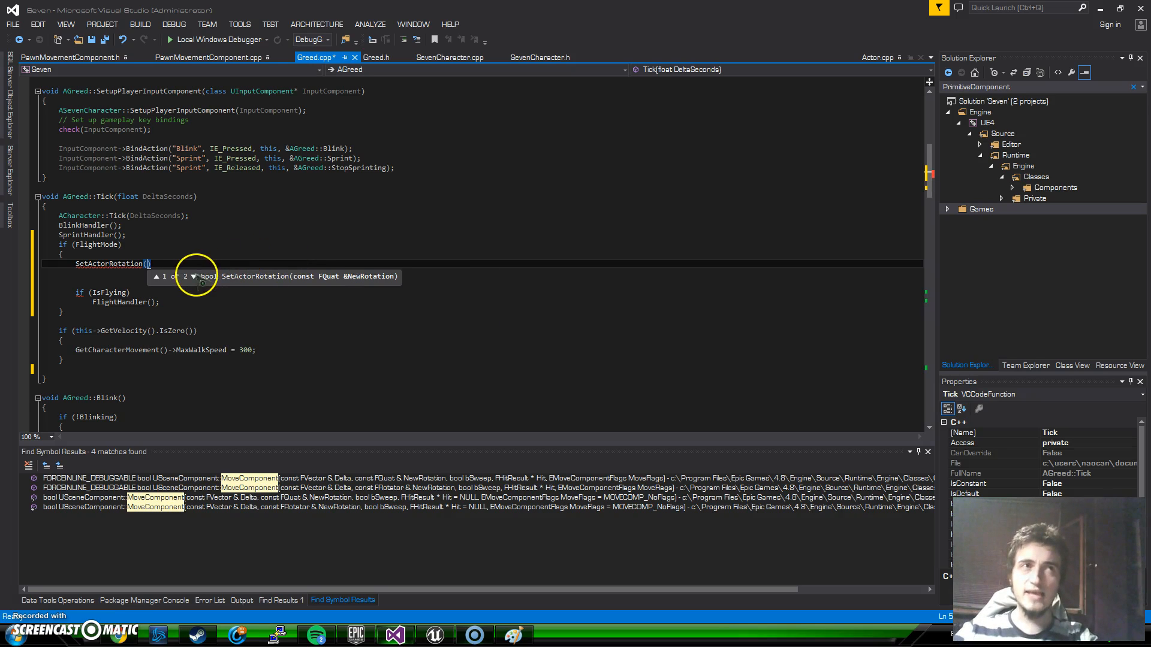
click(193, 276)
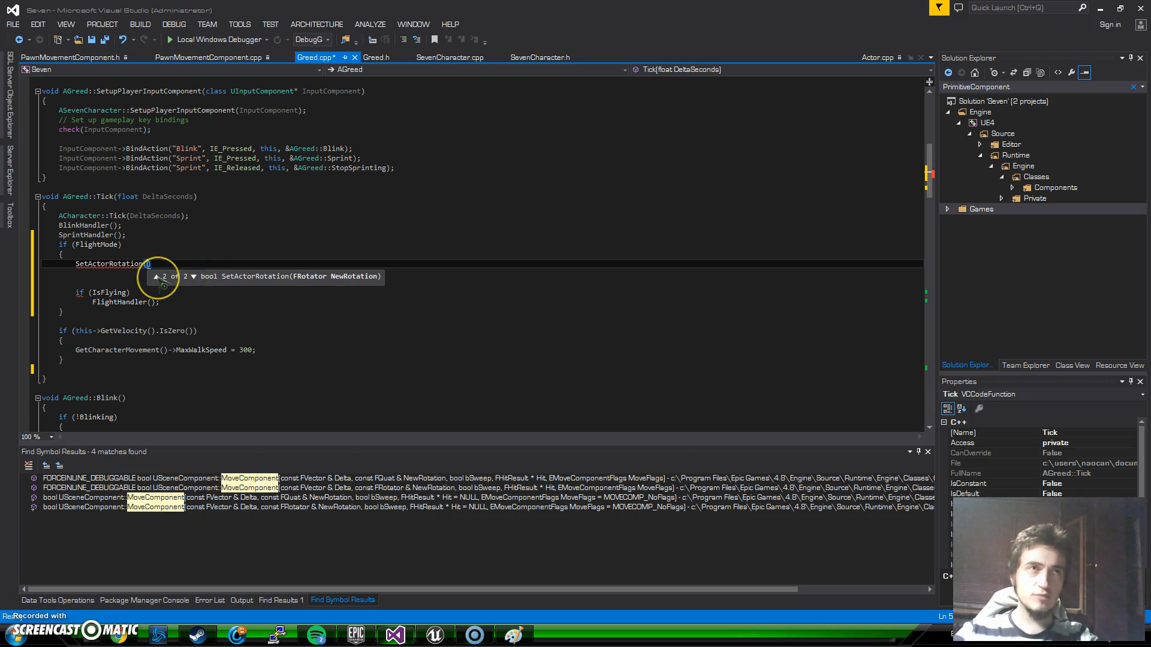
click(158, 277)
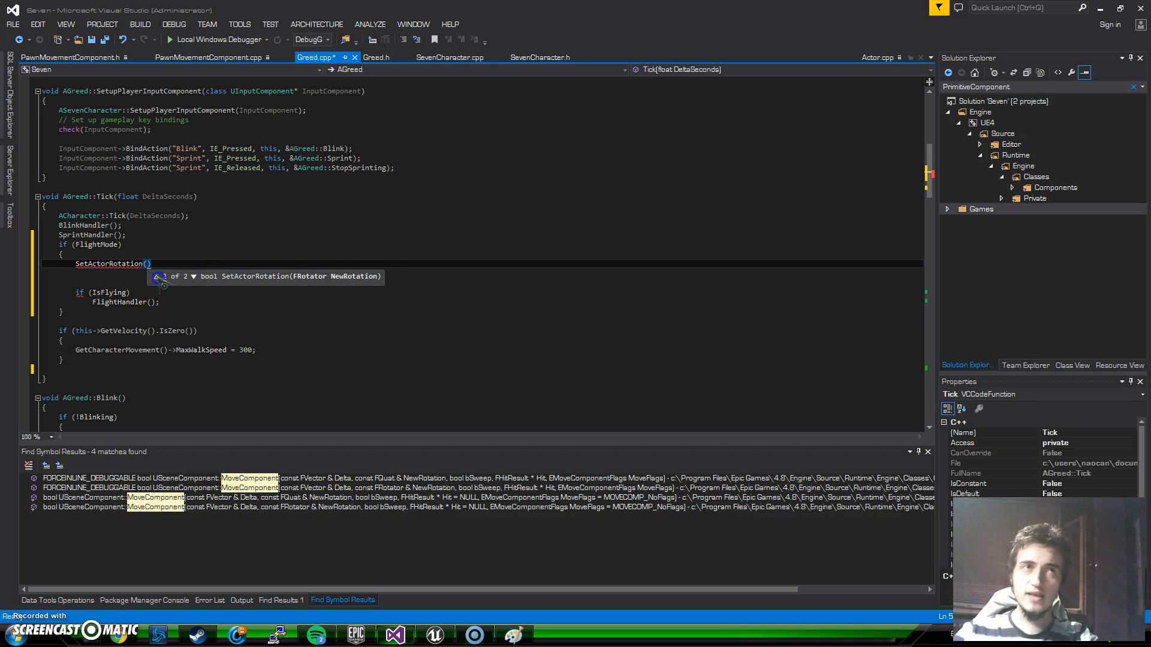
click(193, 277)
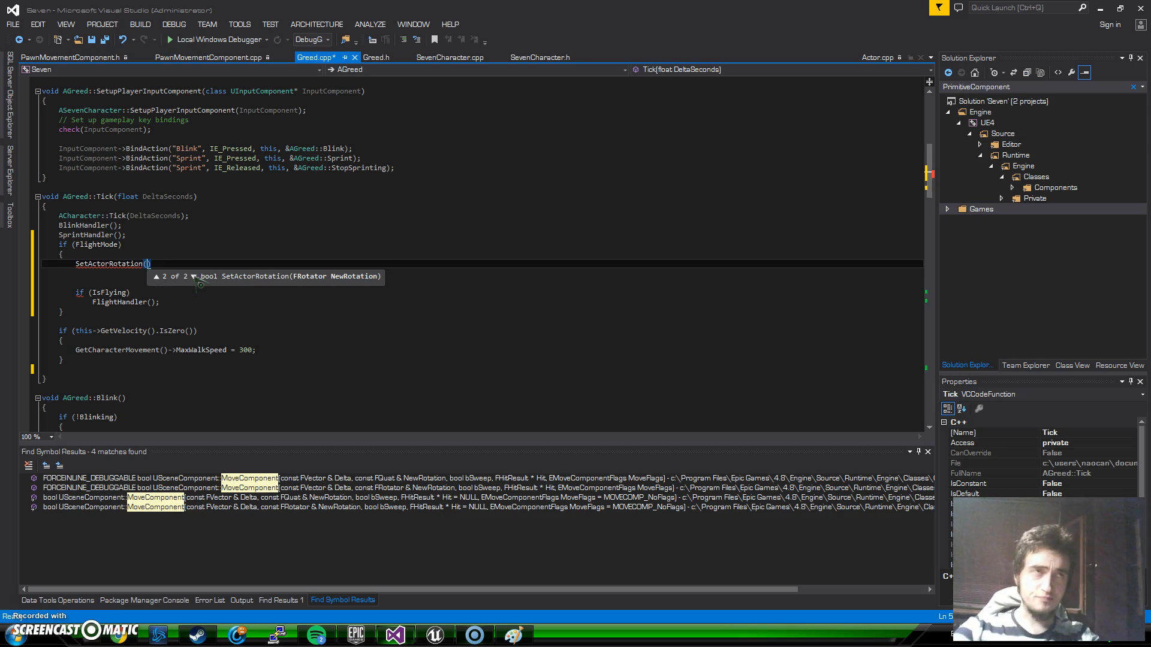
Type FRotator::FRotator() as the argument and show the pitch, yaw, roll constructor overload
text(F)
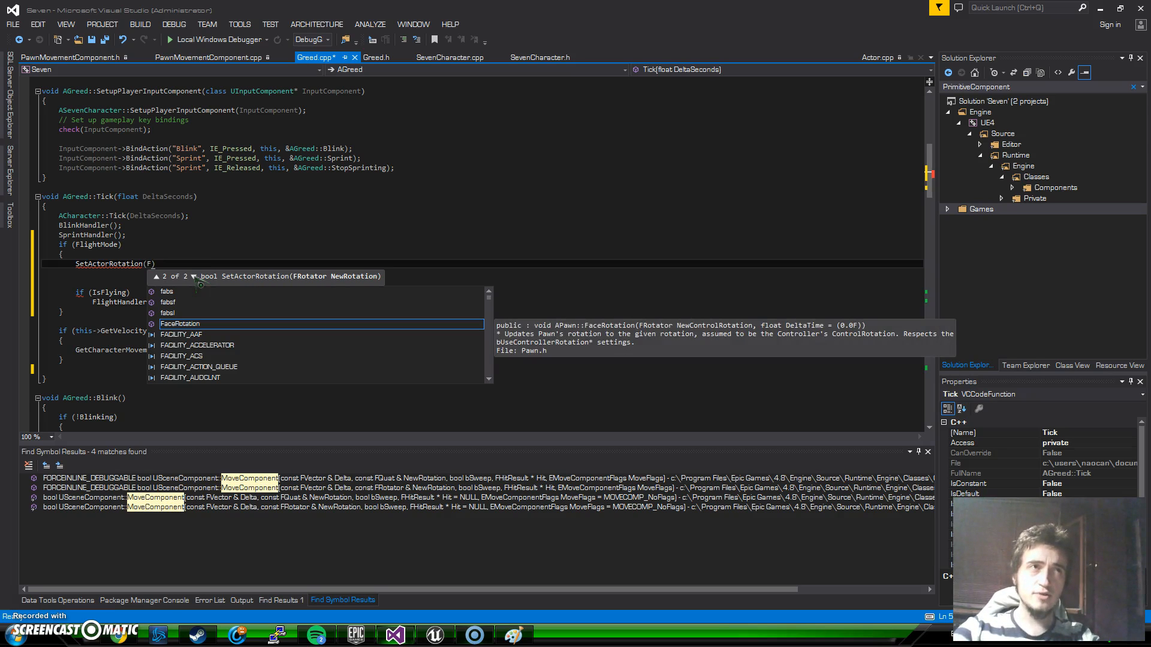
text(Rotat)
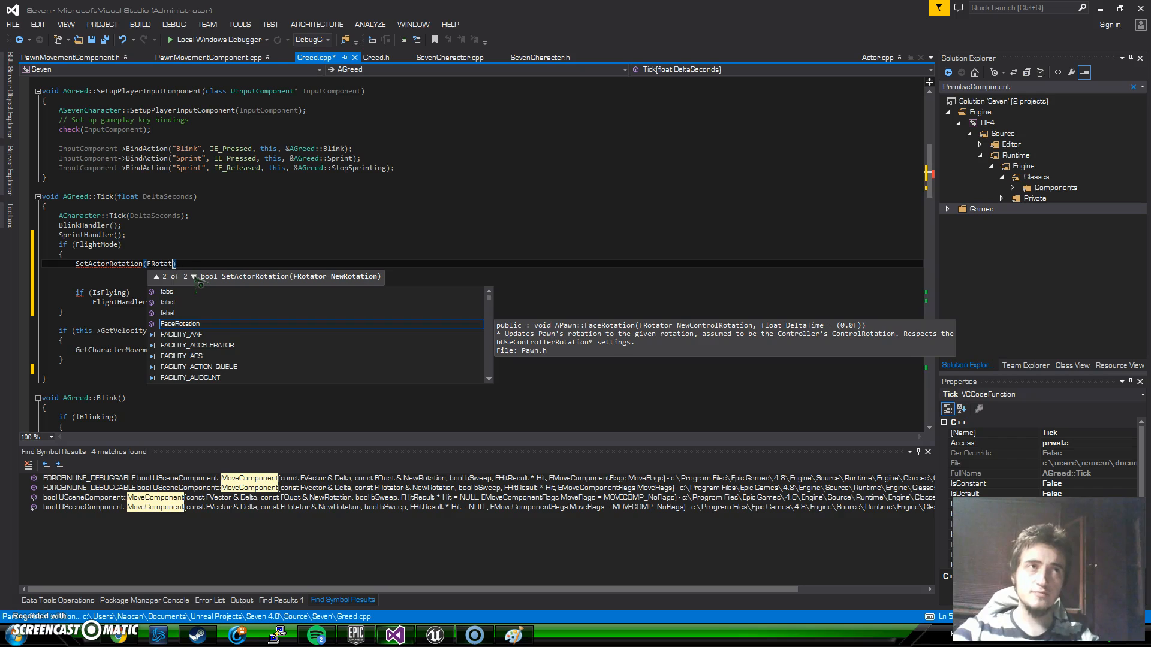
text(::)
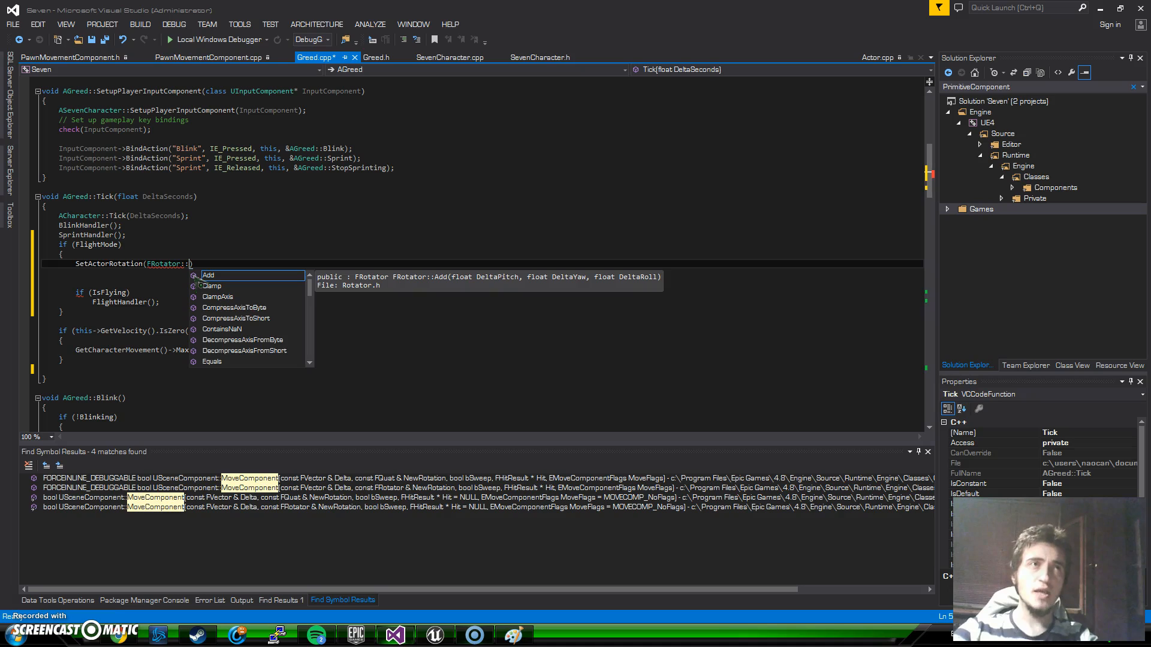
text(FRotator())
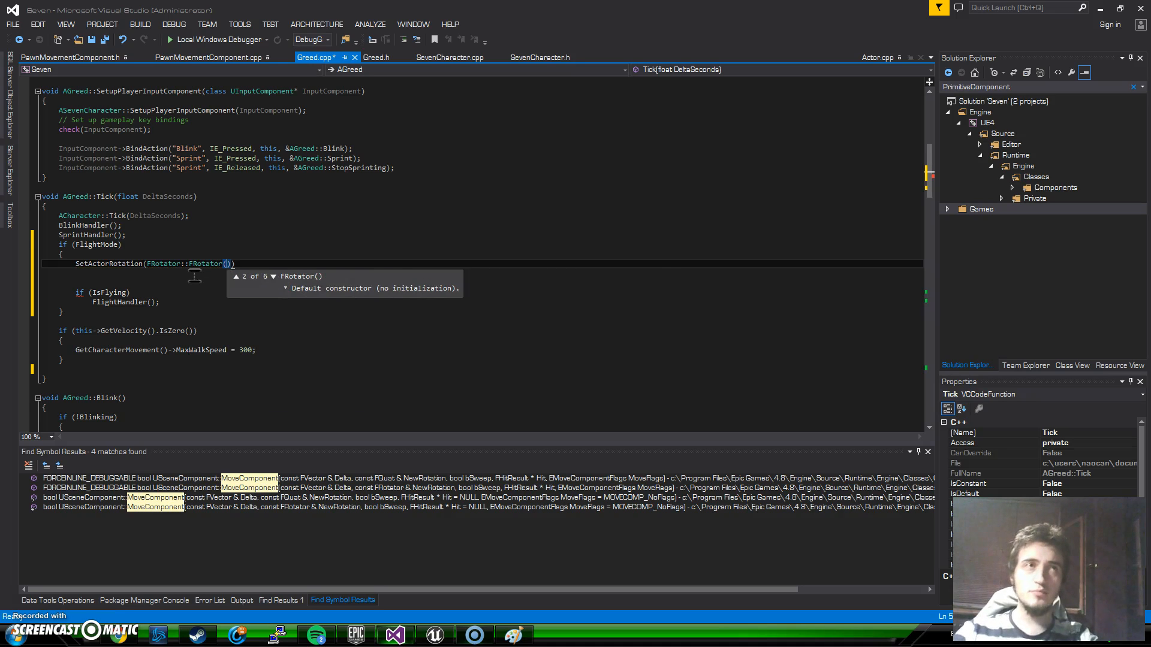
click(272, 277)
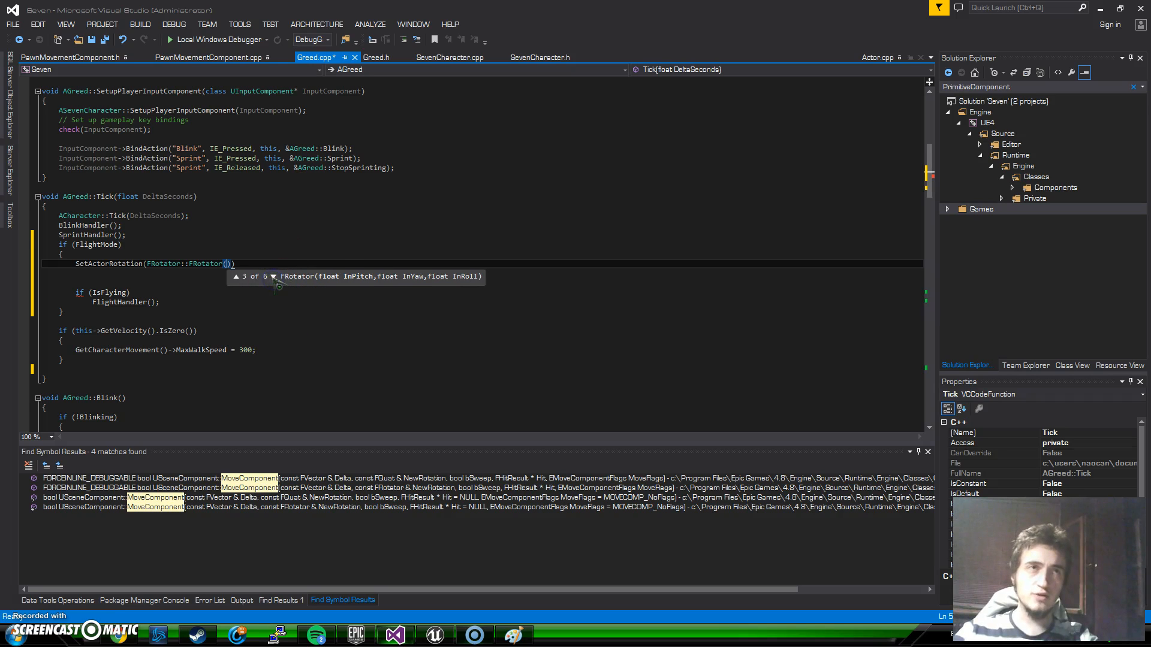
mouse_move(369, 286)
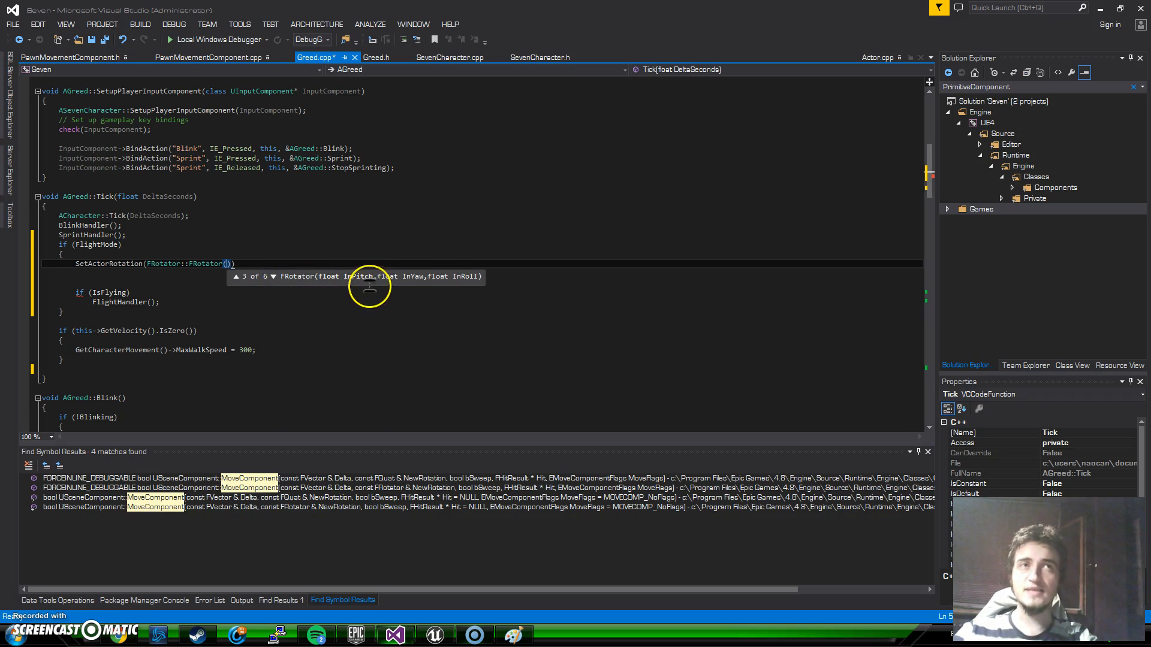
mouse_move(503, 277)
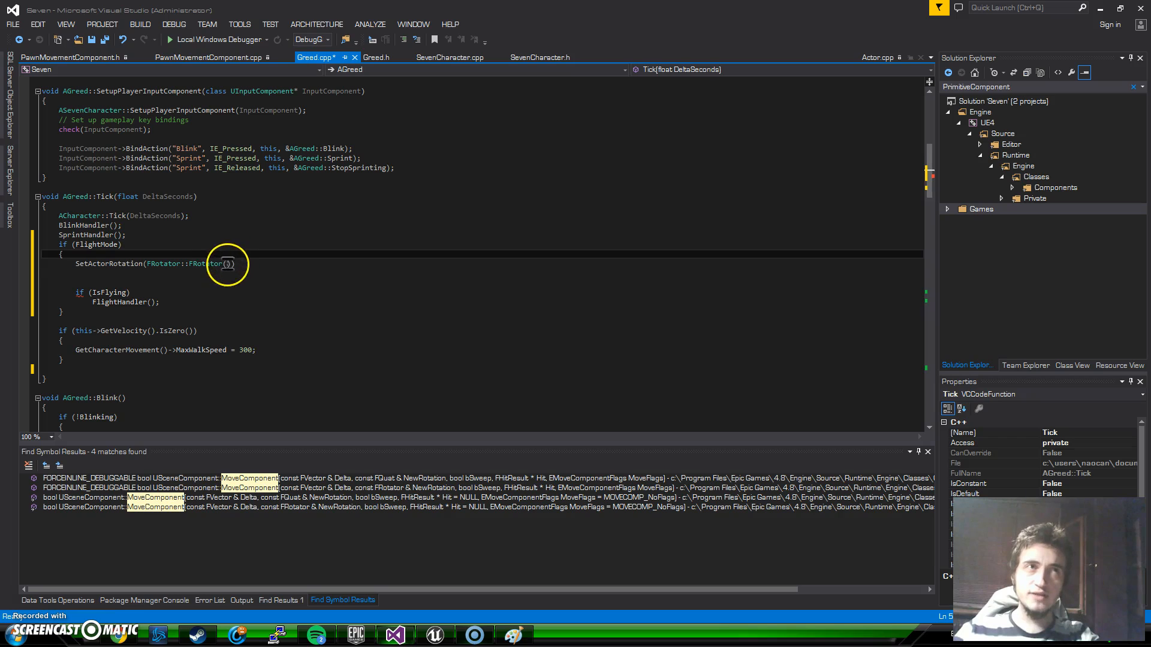
Pass GetActorRotation().Pitch as the first FRotator argument and select the GetActorRotation call
text(GetActorRotation()
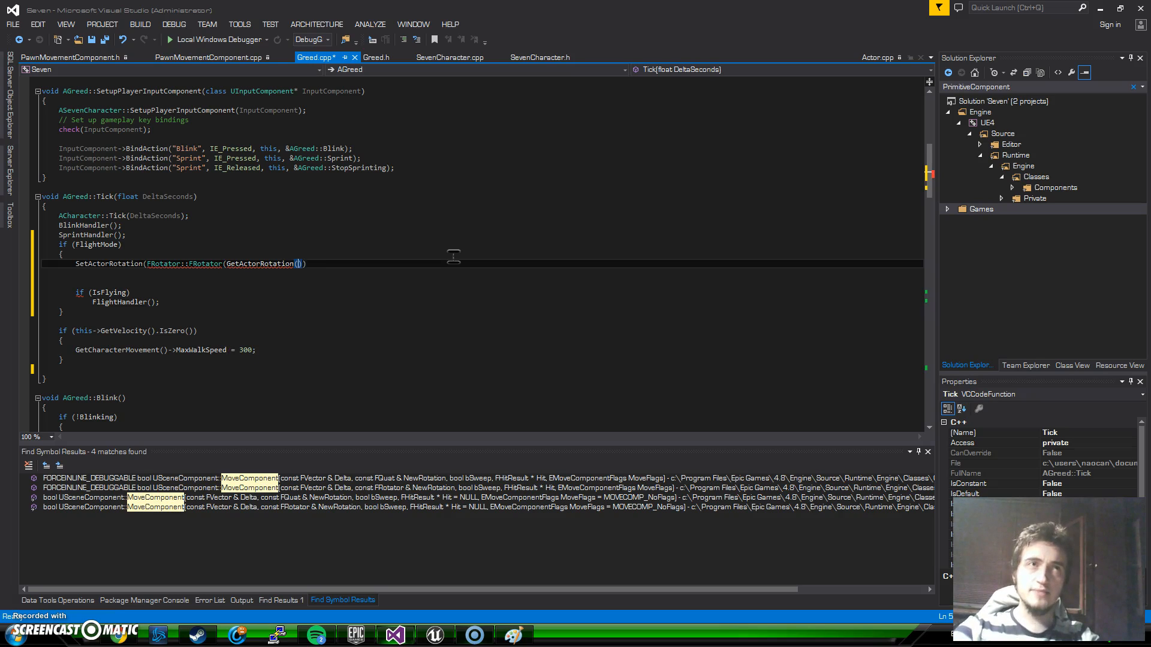
text(.)
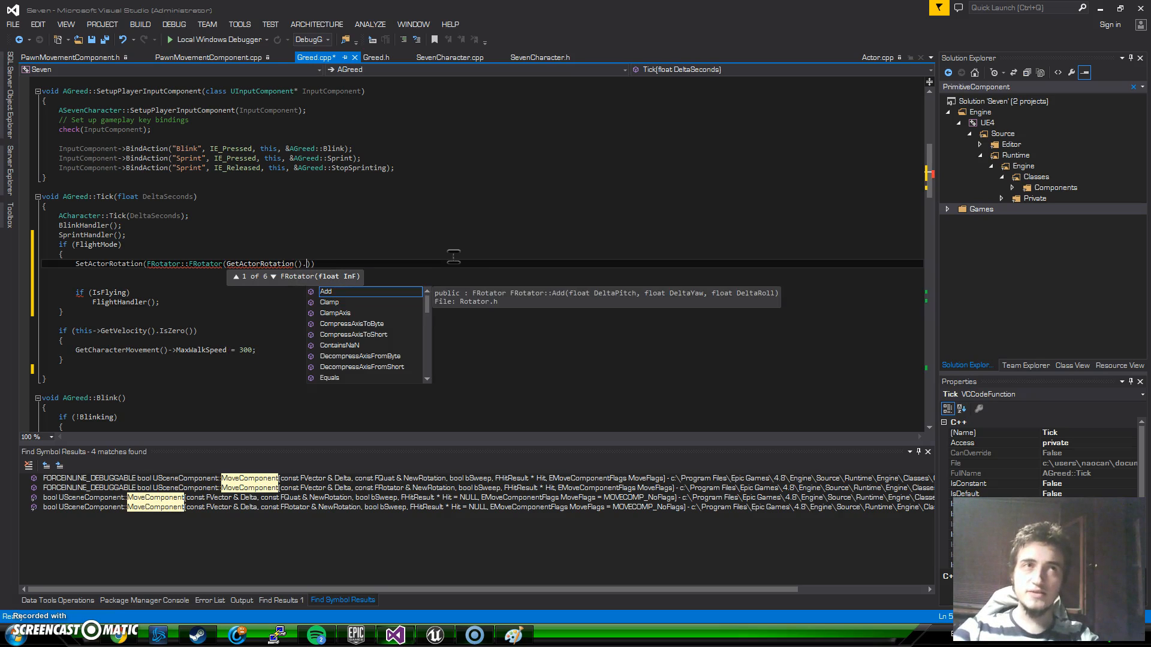
text(Pitch)
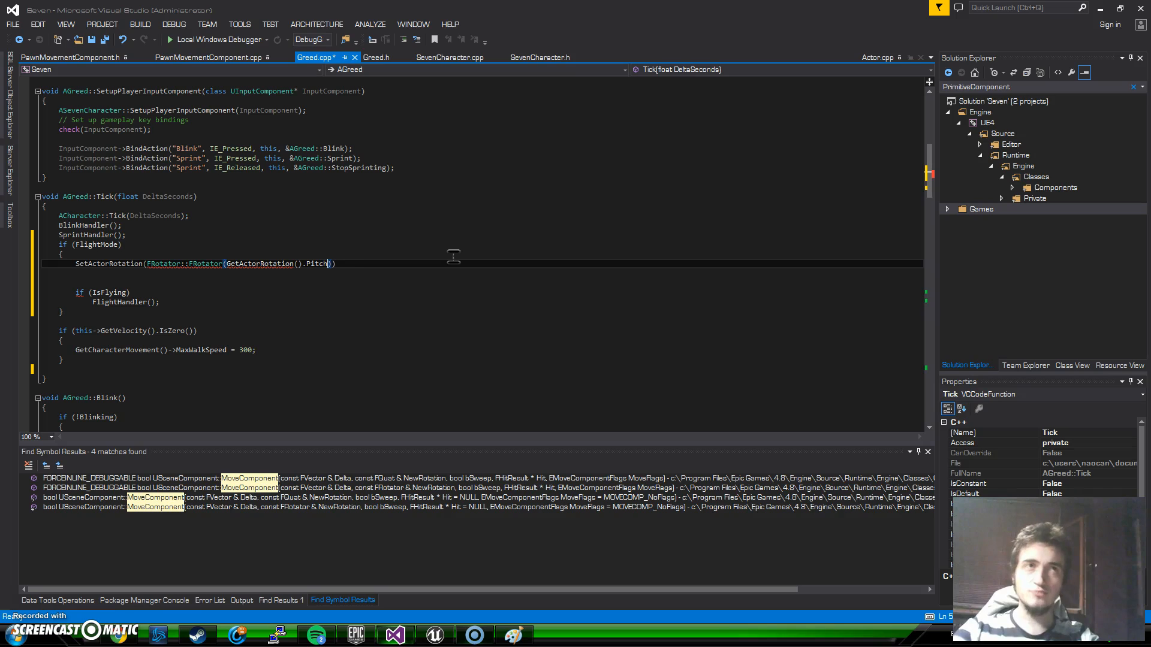
text(,)
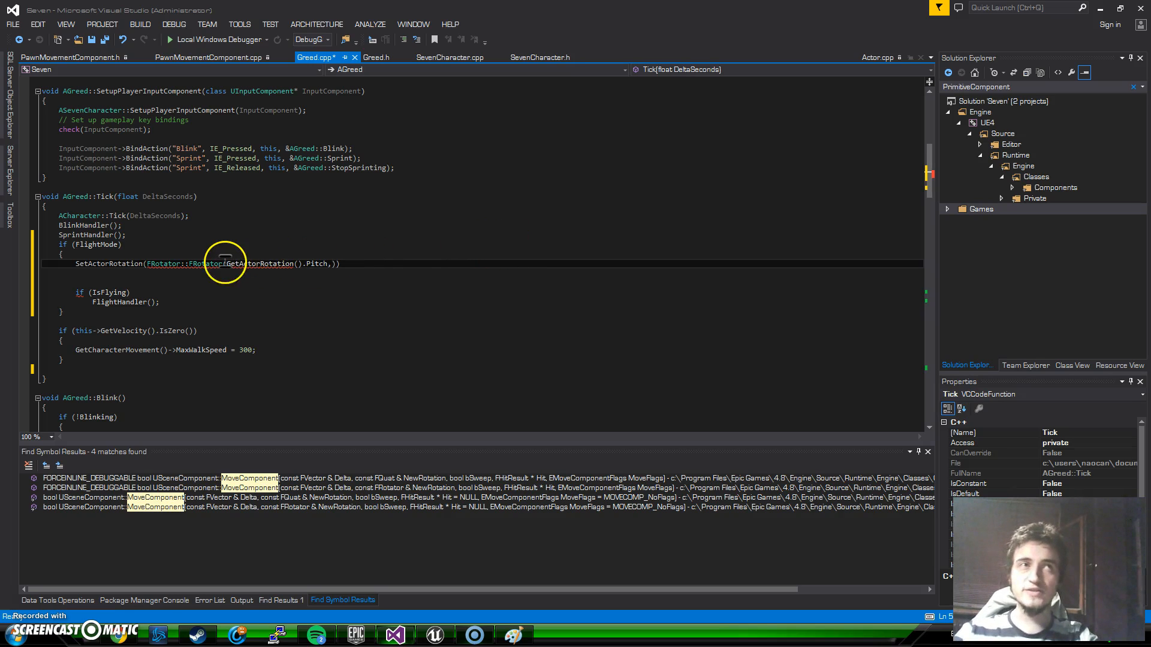
double_click(259, 263)
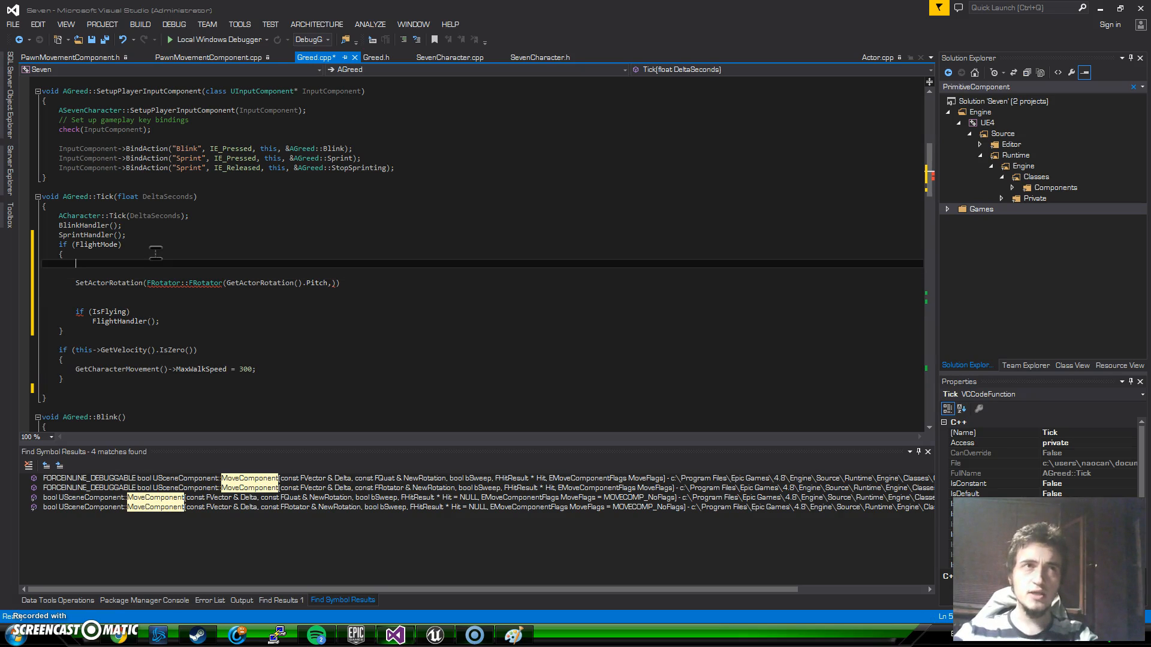
Declare FRotator tempActorRotation = GetActorRotation(); and use tempActorRotation.Pitch as the first argument
text(GetActorRotation().Pitch)
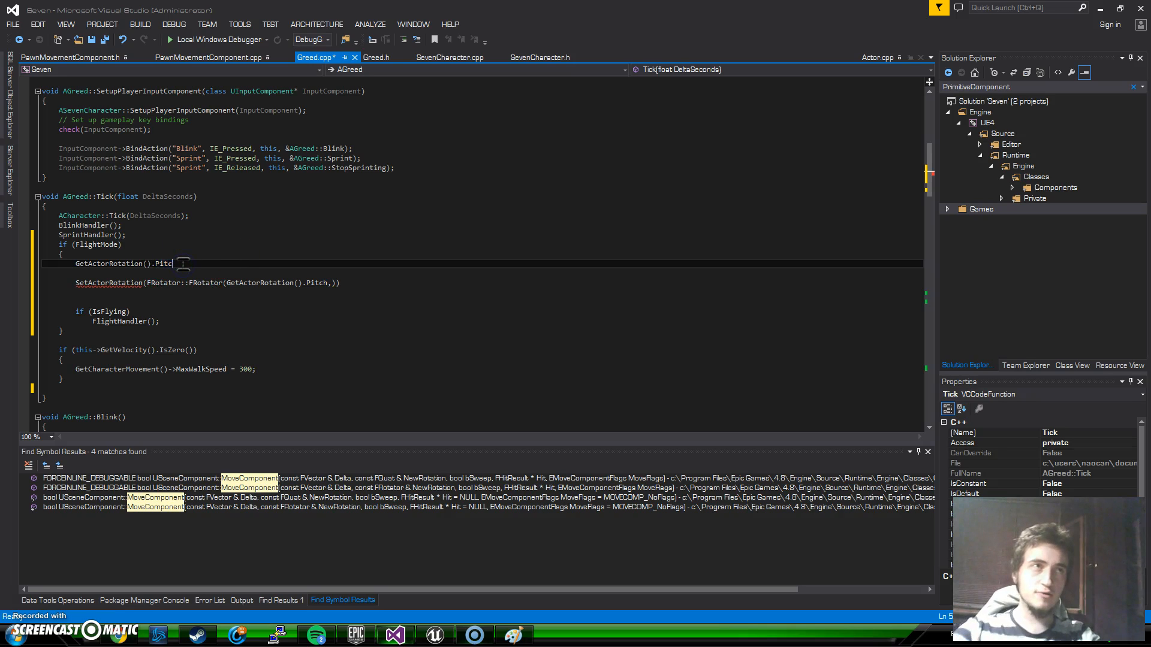
key(BackSpace)
text(;)
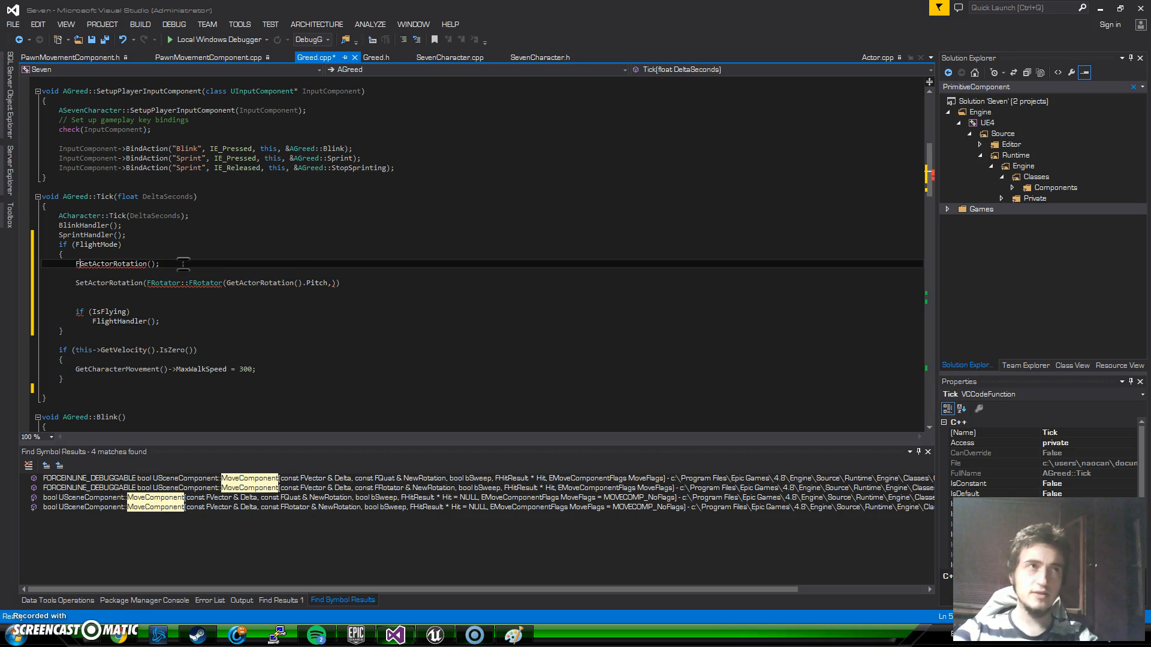
text(Rotator)
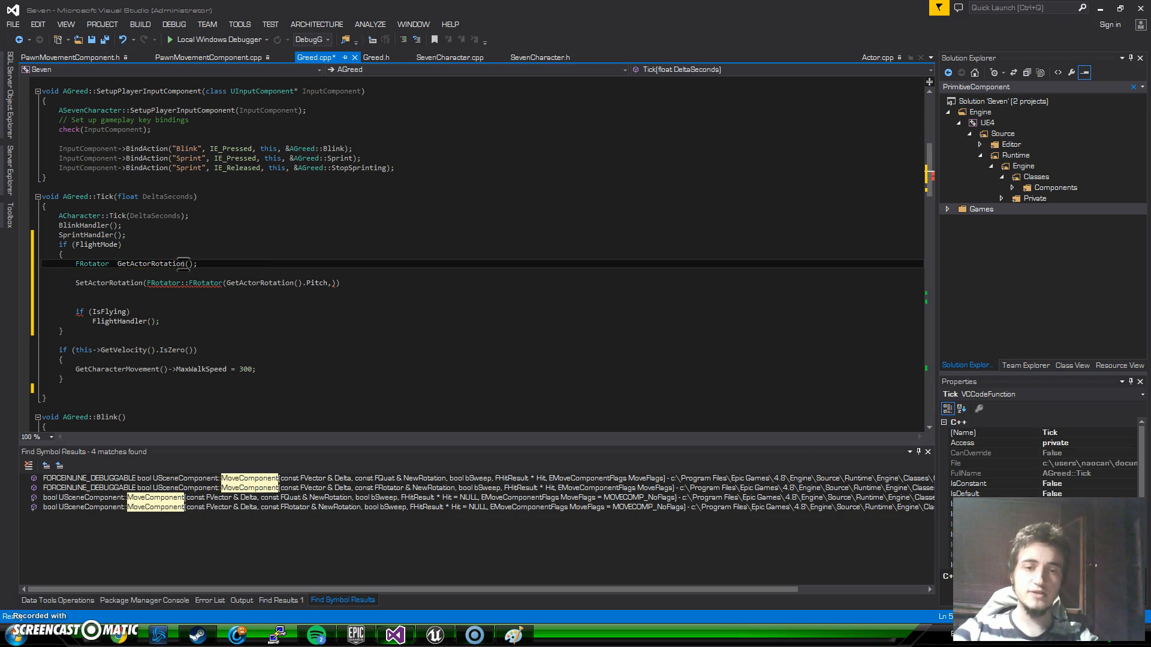
text(tempR)
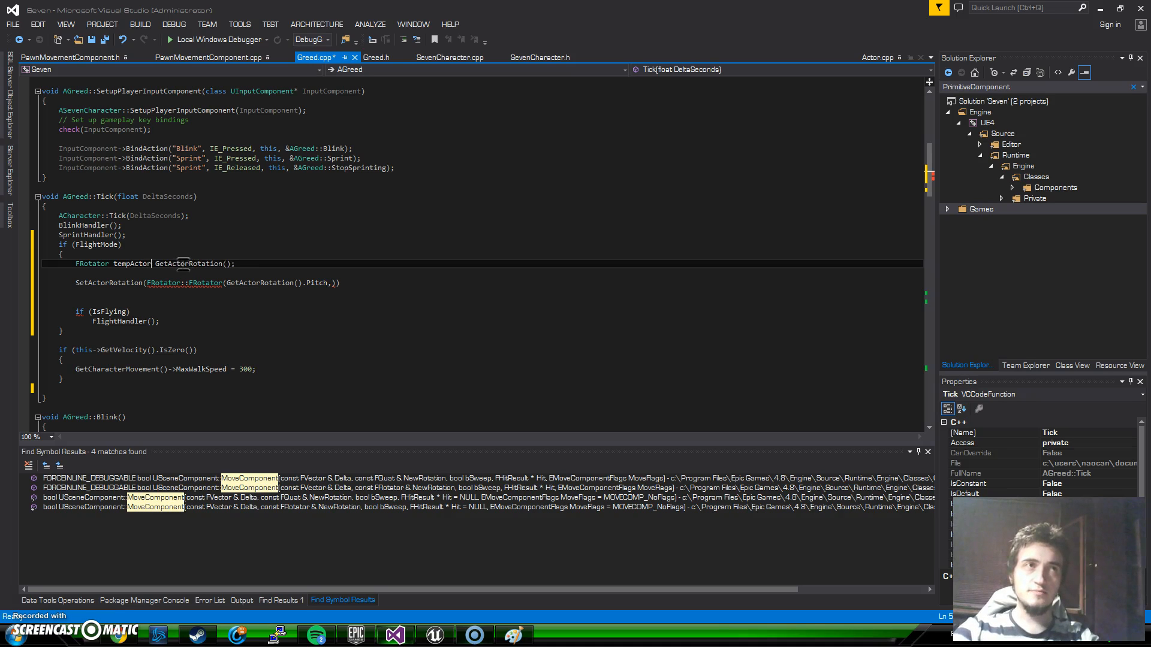
text(Rotation =)
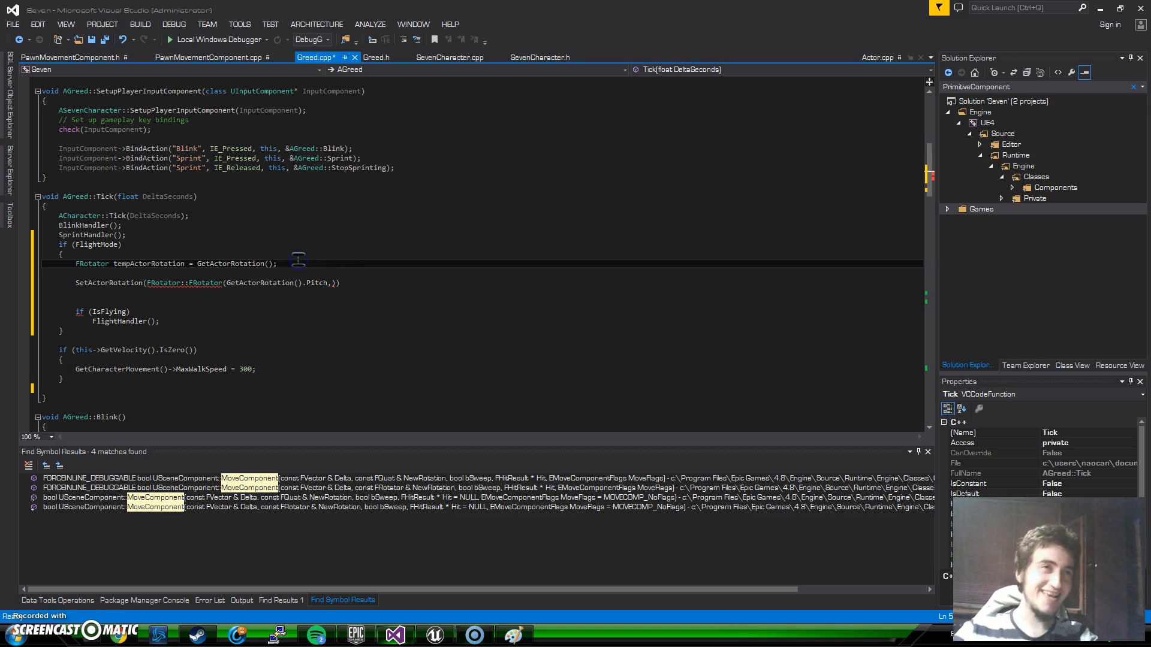
mouse_move(189, 283)
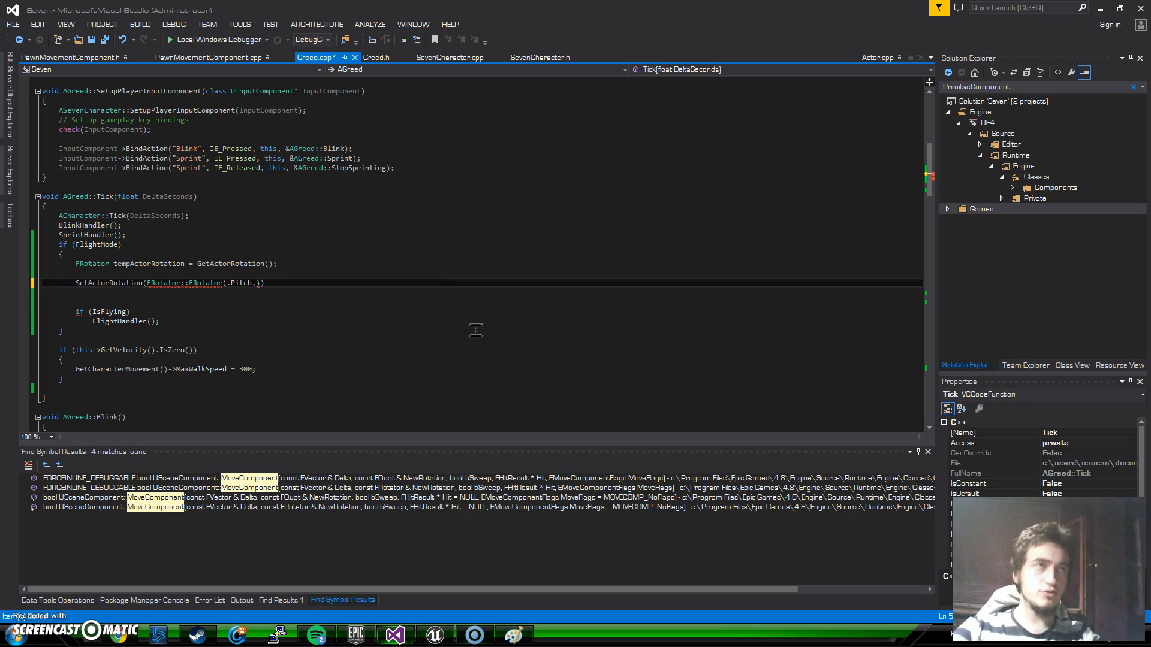
text(tempActorRotation)
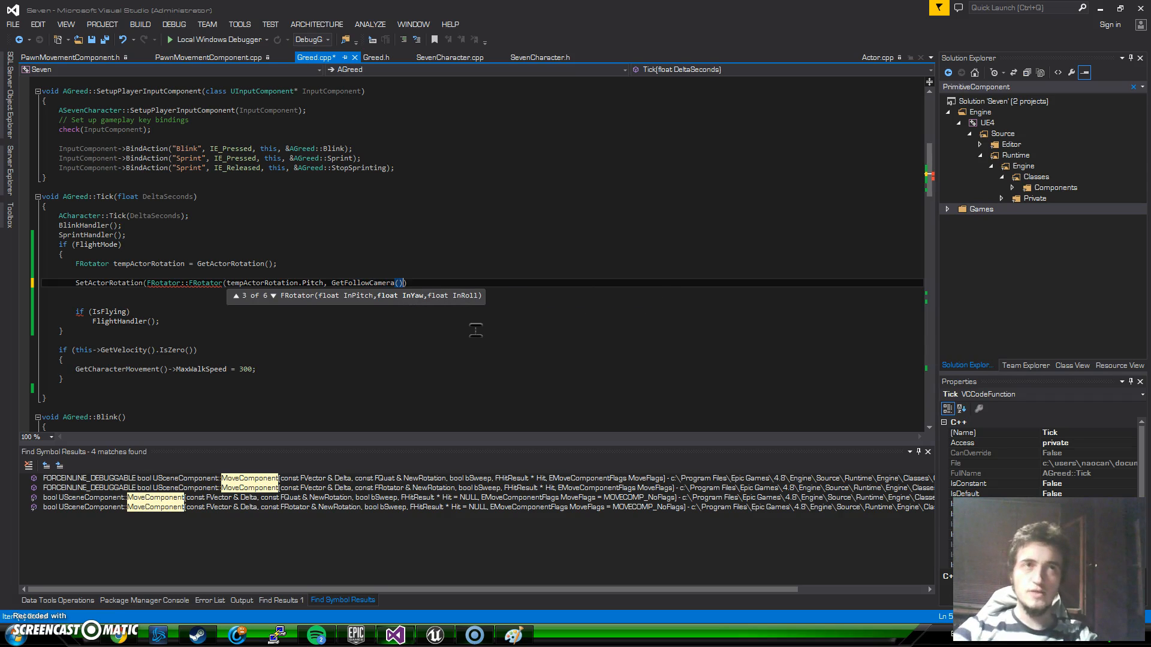
Complete the call with GetFollowCamera()->GetComponentRotation().Yaw and tempActorRotation.Roll, then save Greed.cpp
text(->)
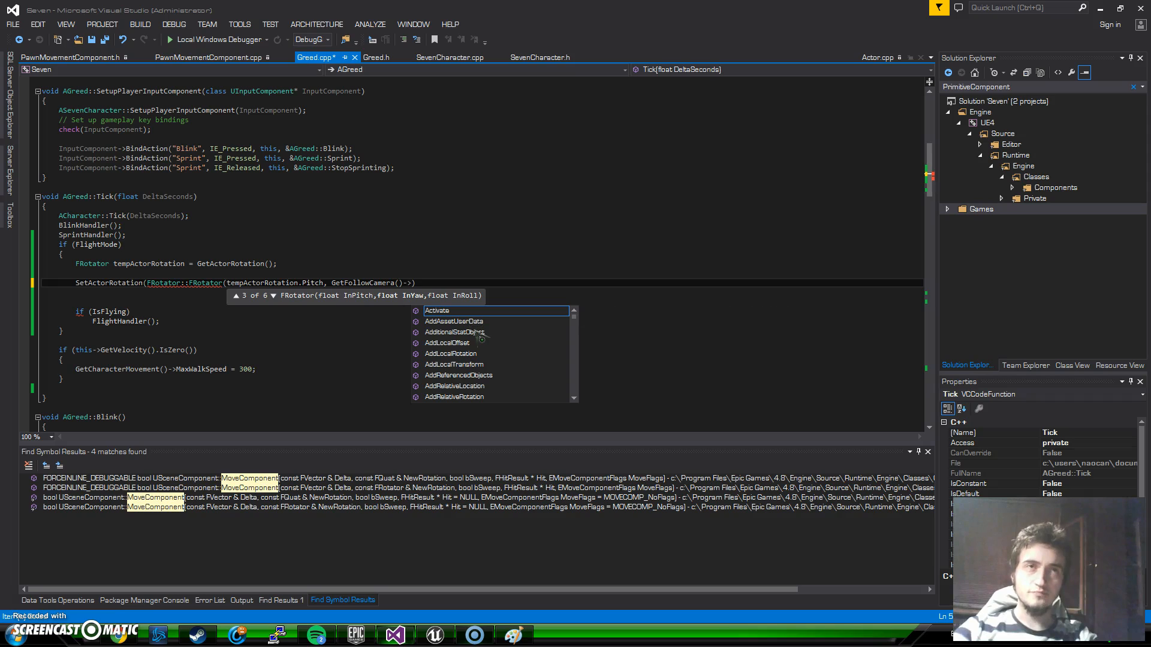
text(GetComponentRotation)
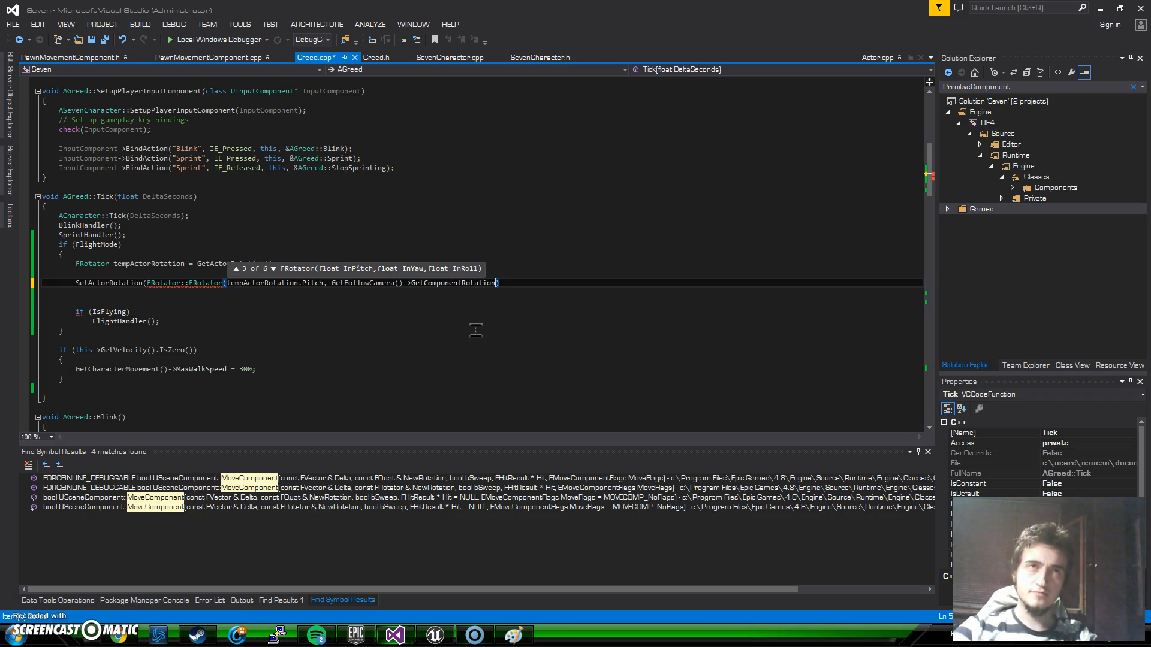
text(.))
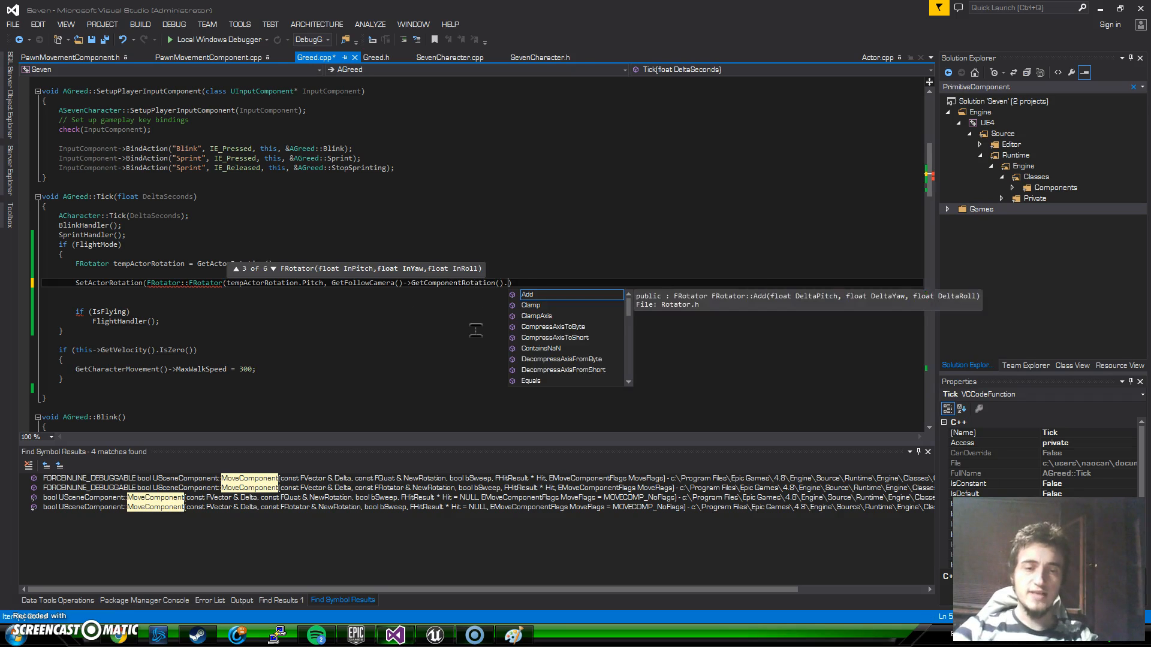
text(Yaw)
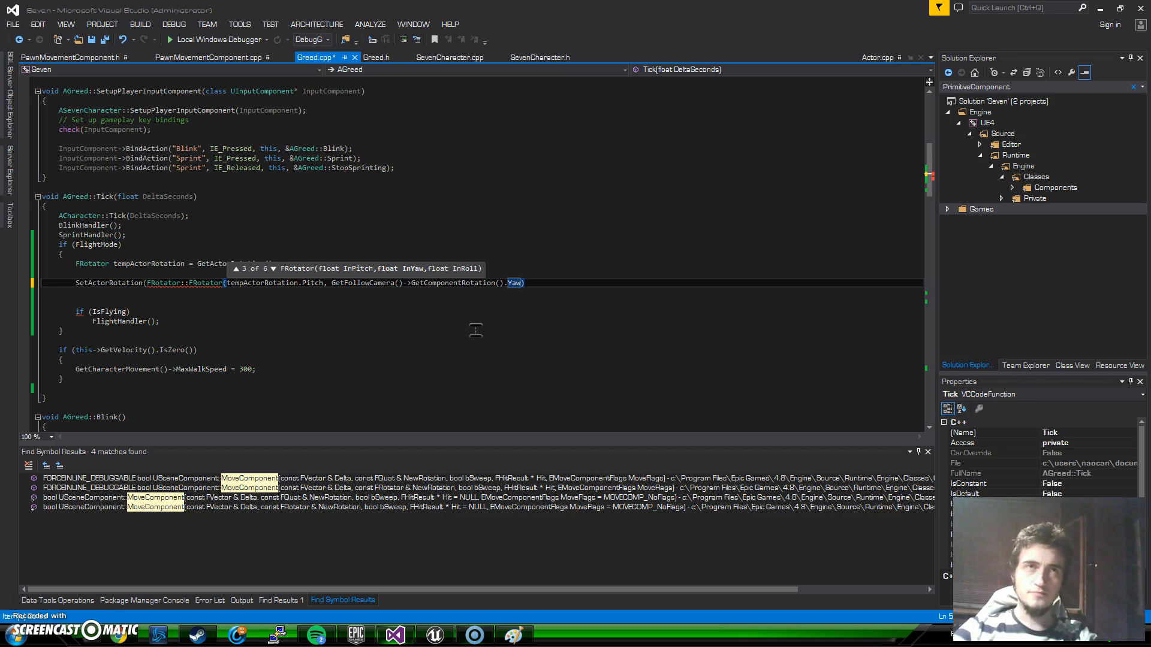
text(",)
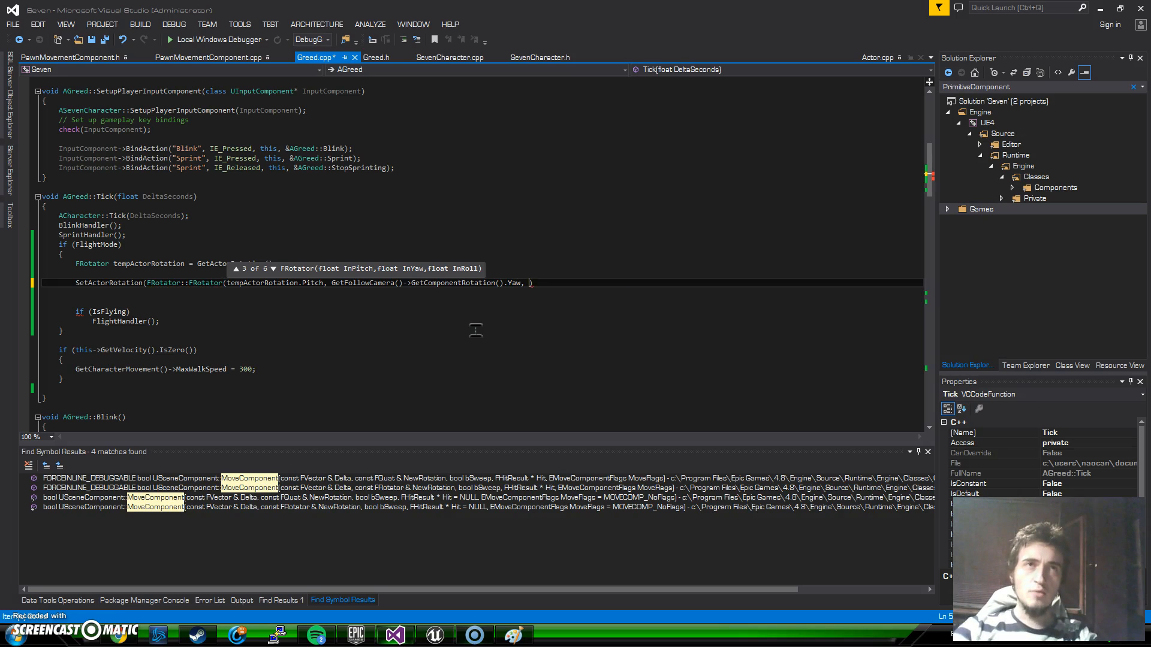
text(tempActorRotation.Roll)
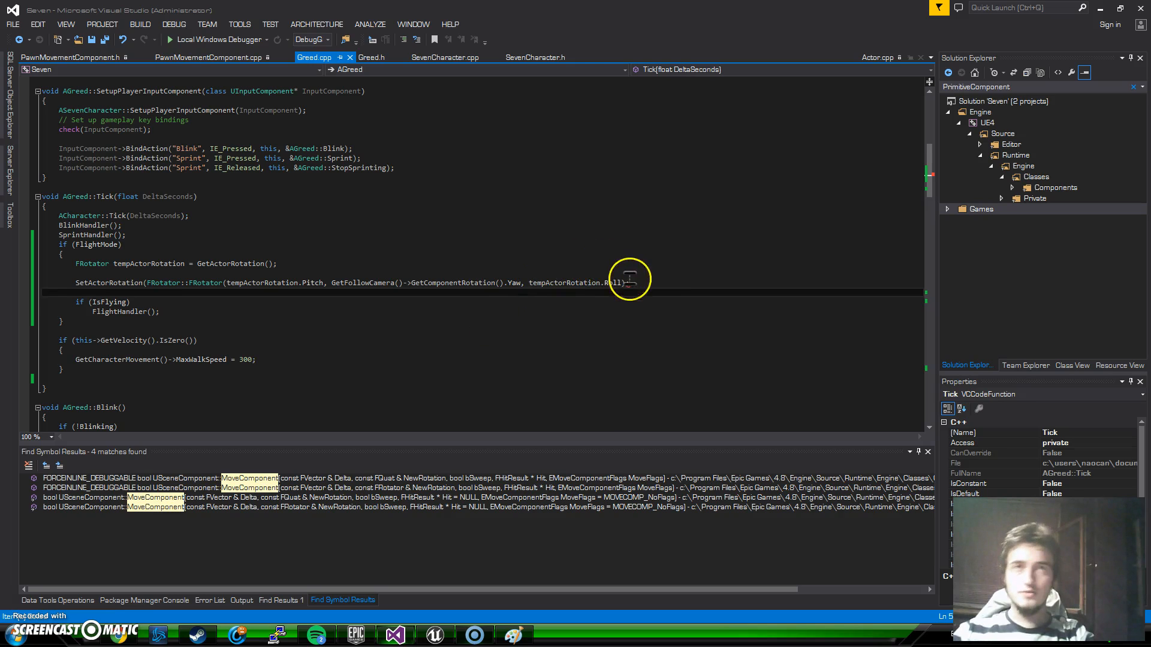
mouse_move(839, 309)
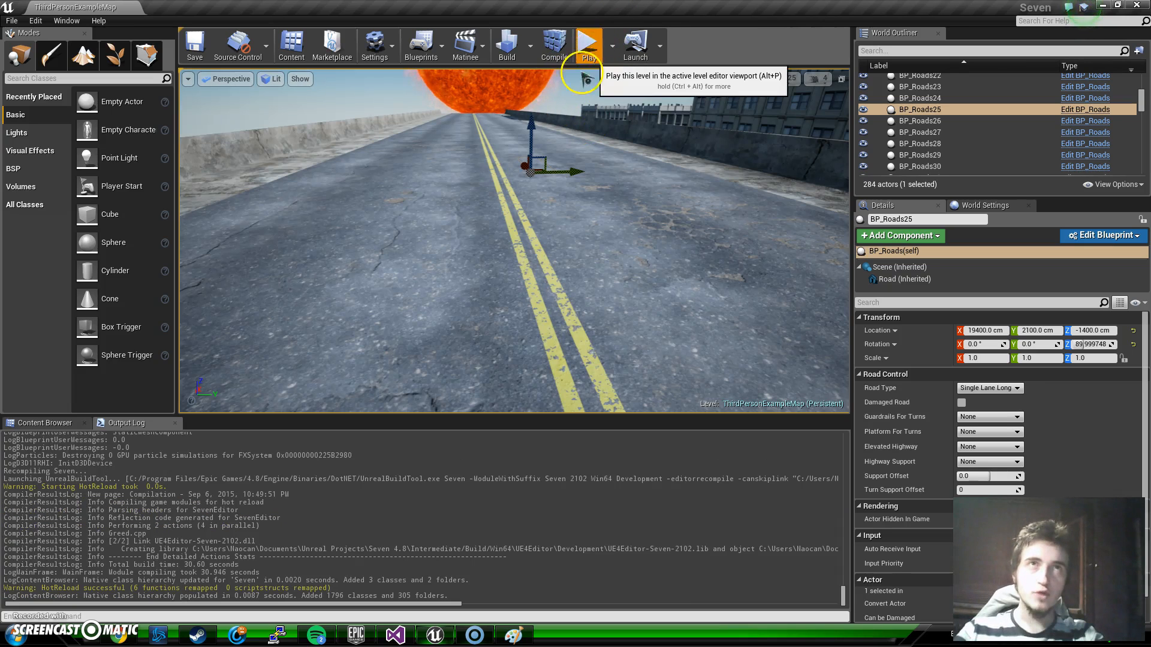
Start a play session of ThirdPersonExampleMap to test the hot-reloaded flight code
click(587, 44)
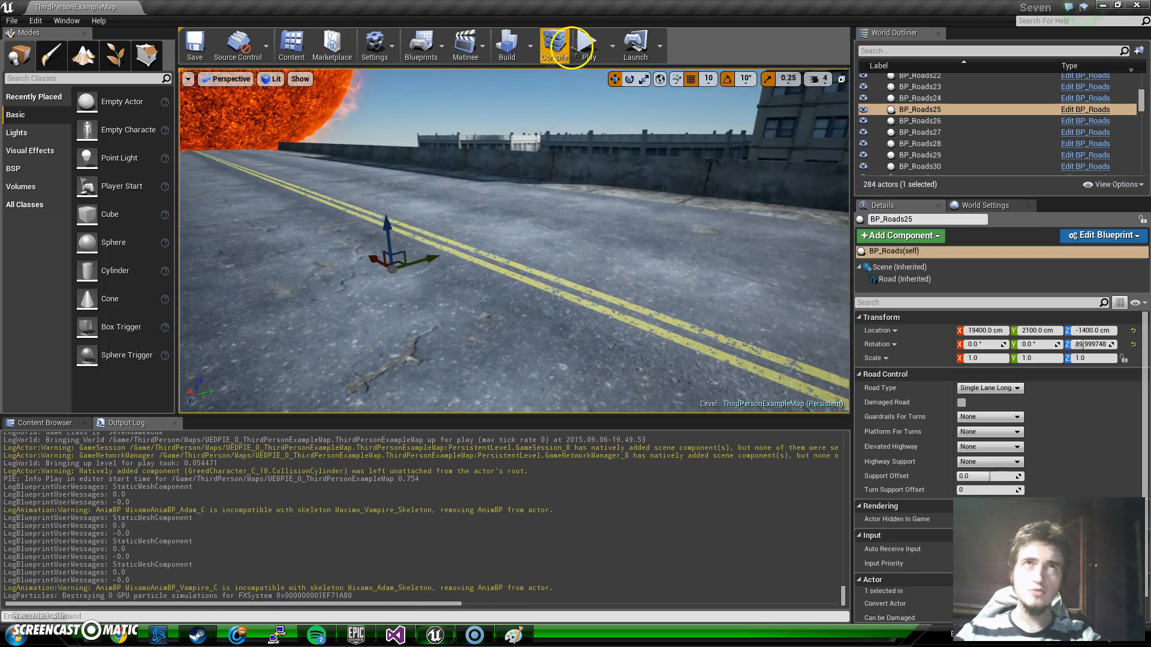
click(587, 45)
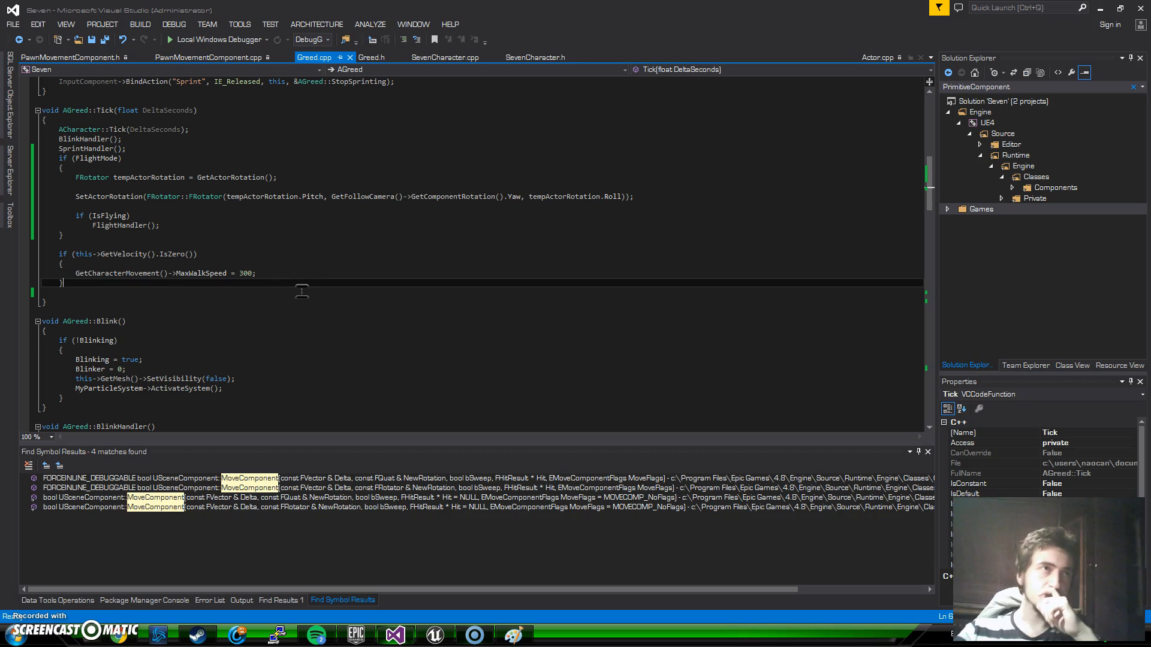
mouse_move(145, 273)
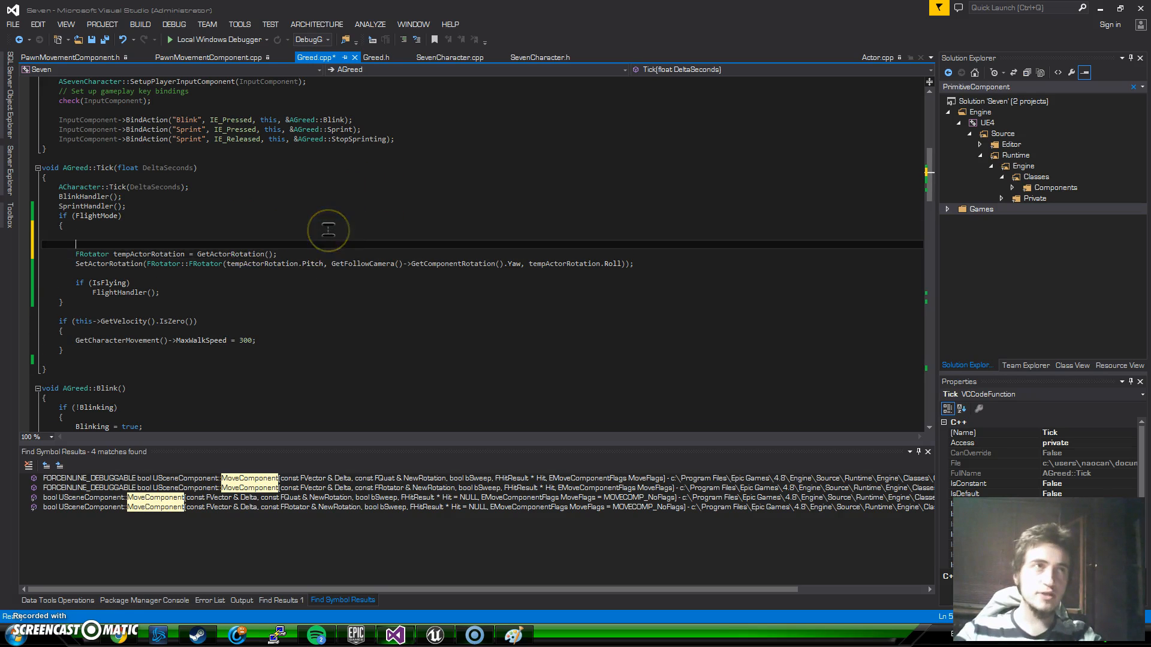
Type GetCharacterMovement()->Velocity in the FlightMode block and inspect Velocity's type
text(GetC)
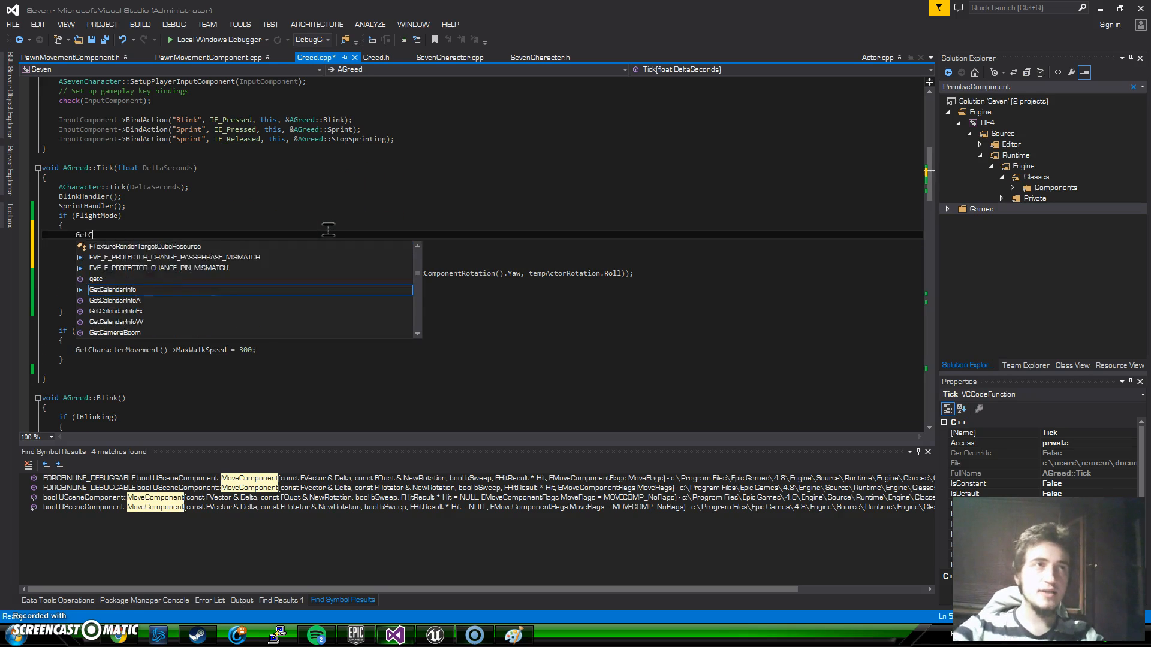
text(hara)
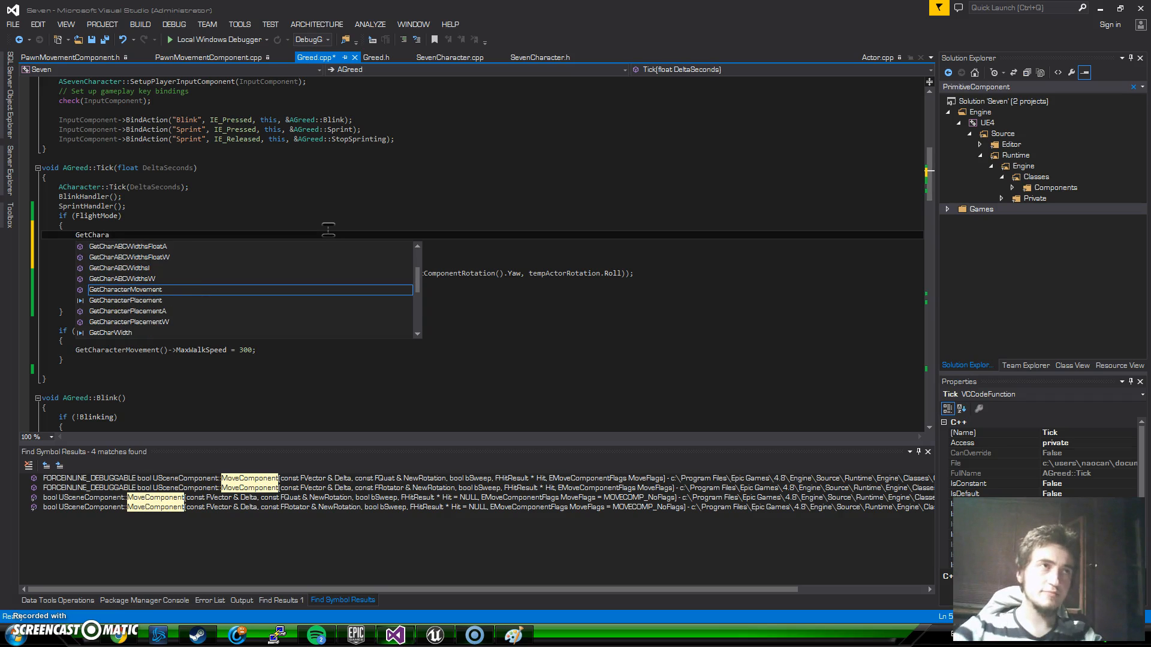
text(.)
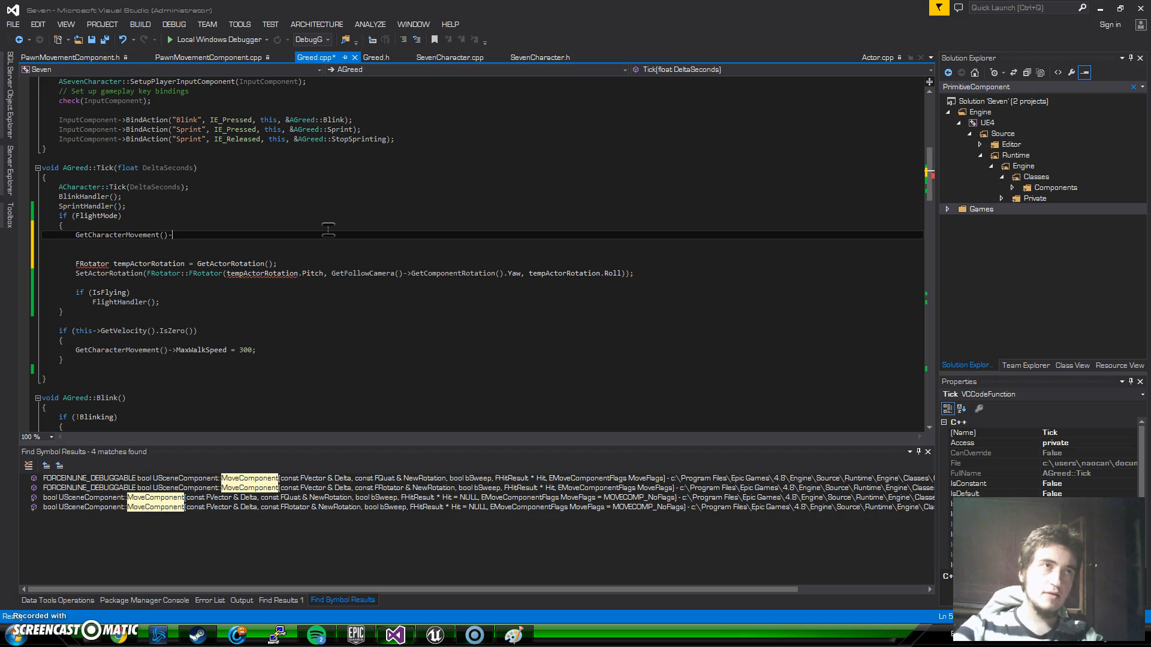
text(>Velocity)
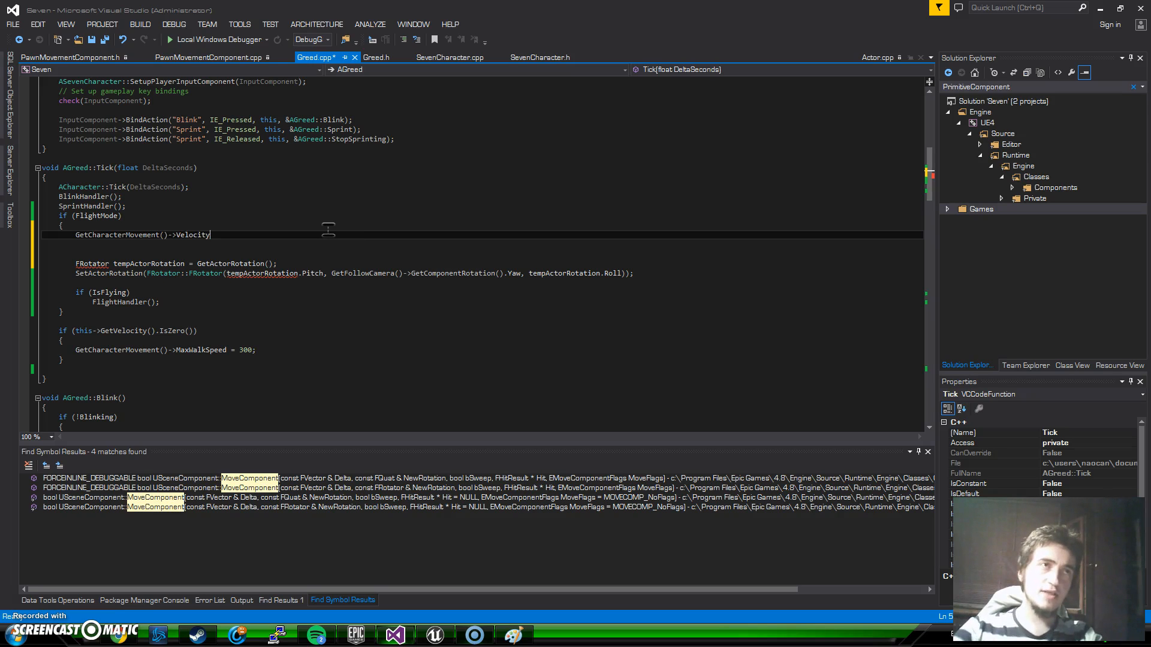
double_click(194, 234)
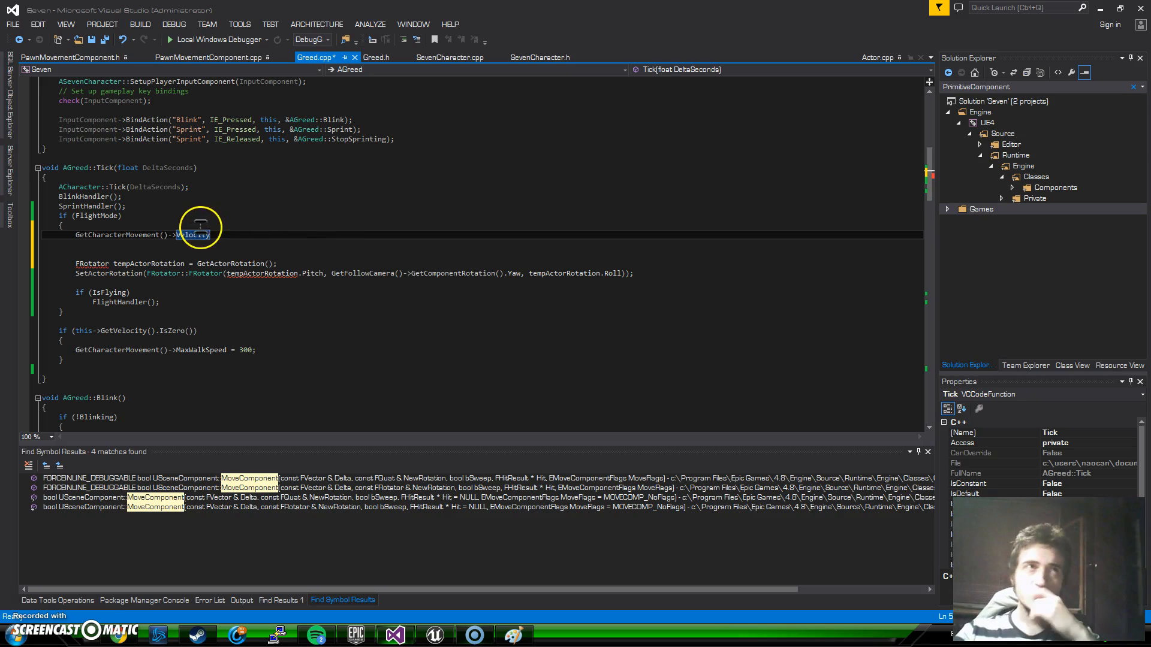
mouse_move(193, 235)
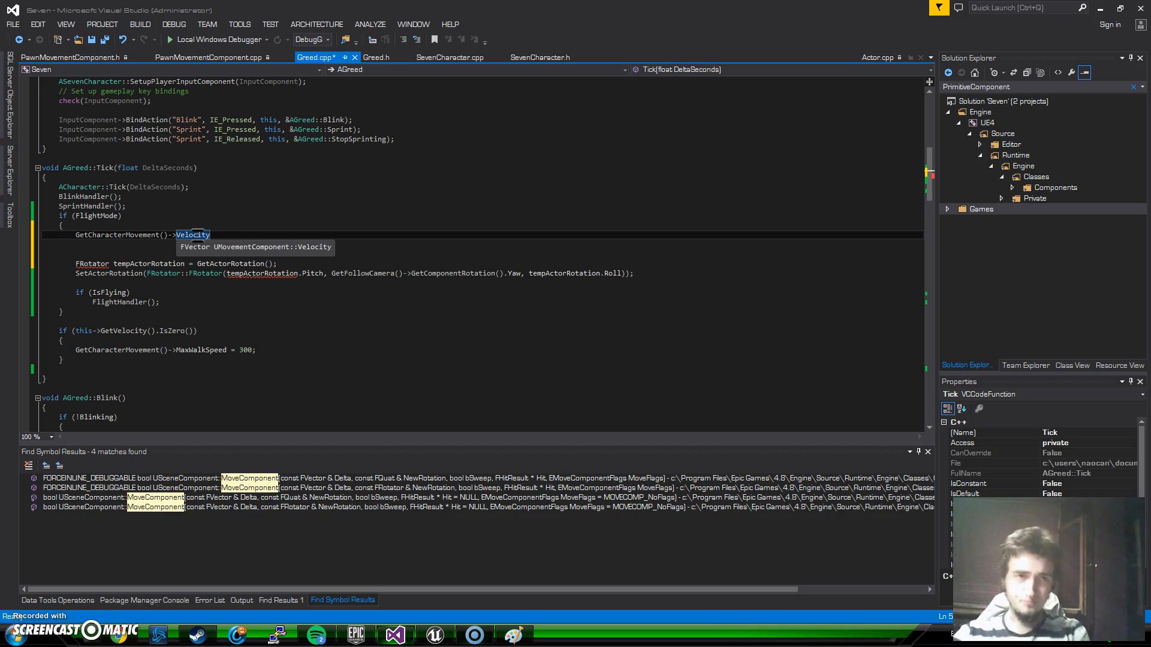
mouse_move(326, 306)
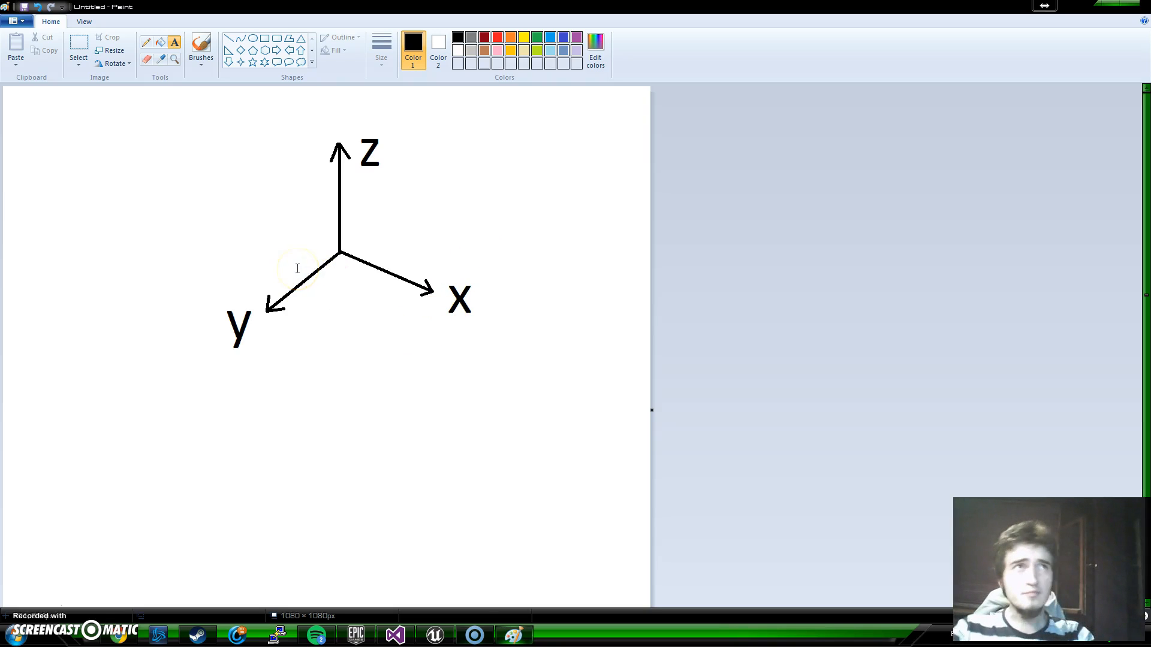
mouse_move(352, 180)
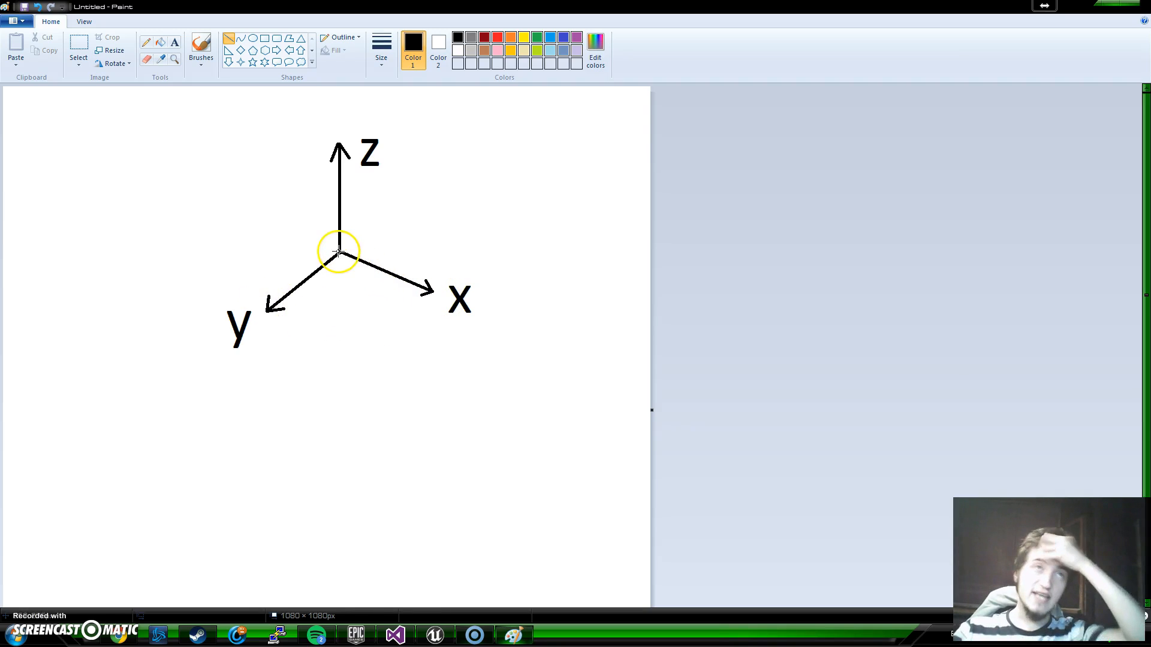
Draw a velocity arrow pointing down from the origin of the x/y/z axes sketch
drag(339, 249, 348, 363)
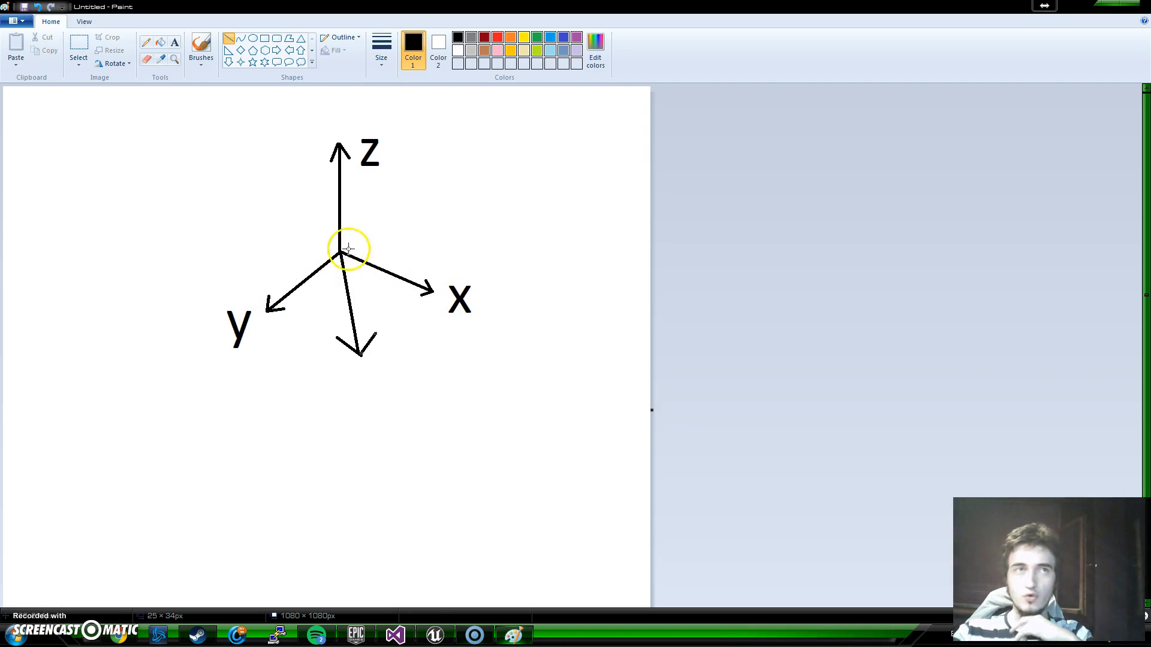
mouse_move(380, 259)
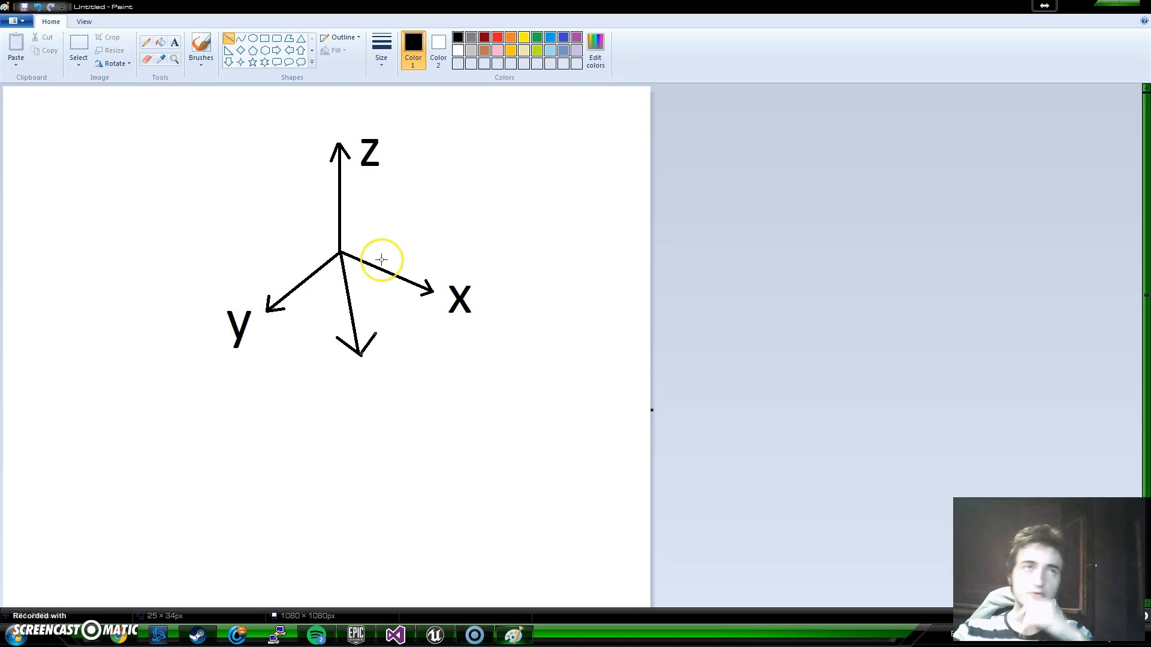
mouse_move(353, 344)
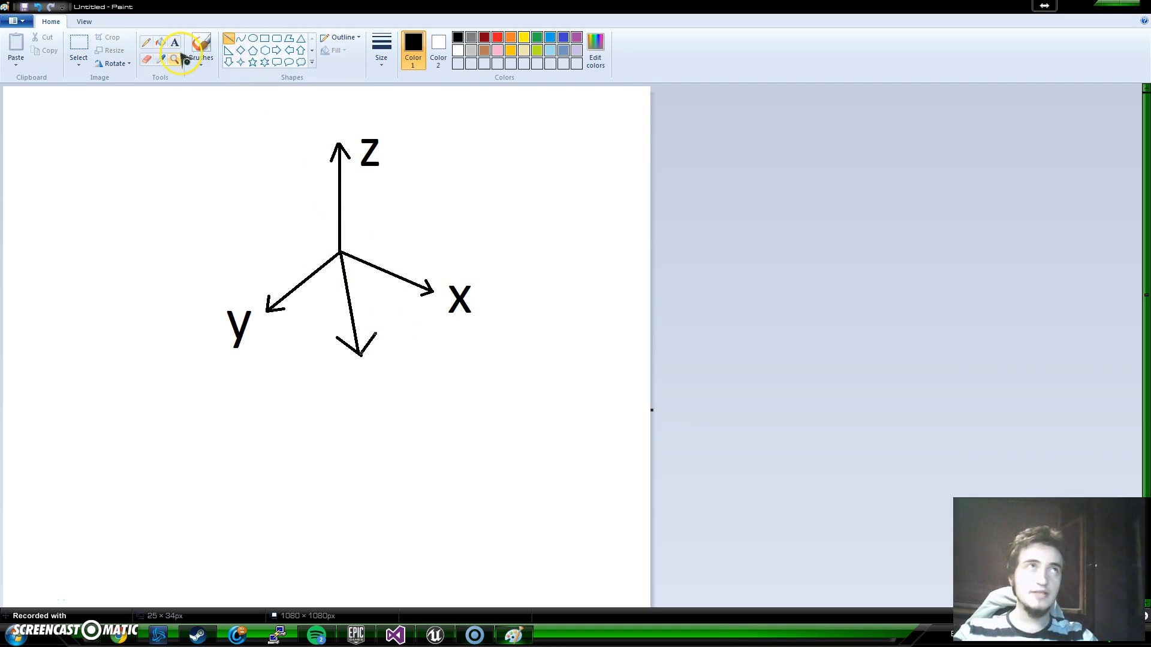
mouse_move(174, 59)
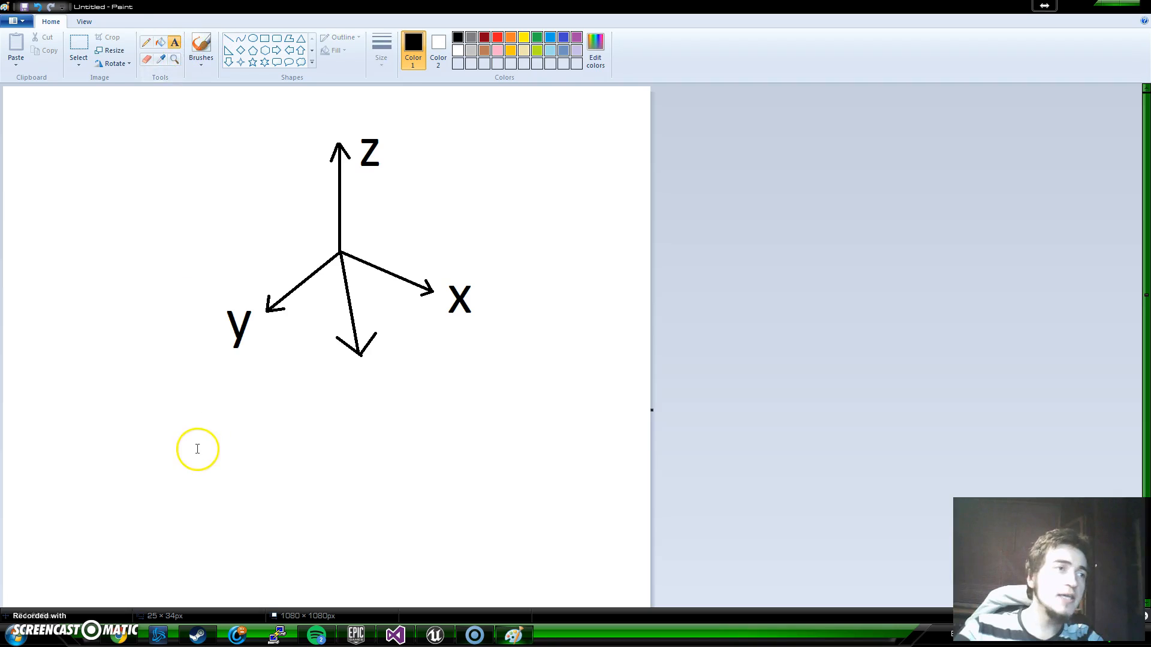
Write the formula text sqrt(x² + y²) in a text box beneath the axes sketch
drag(196, 412, 652, 486)
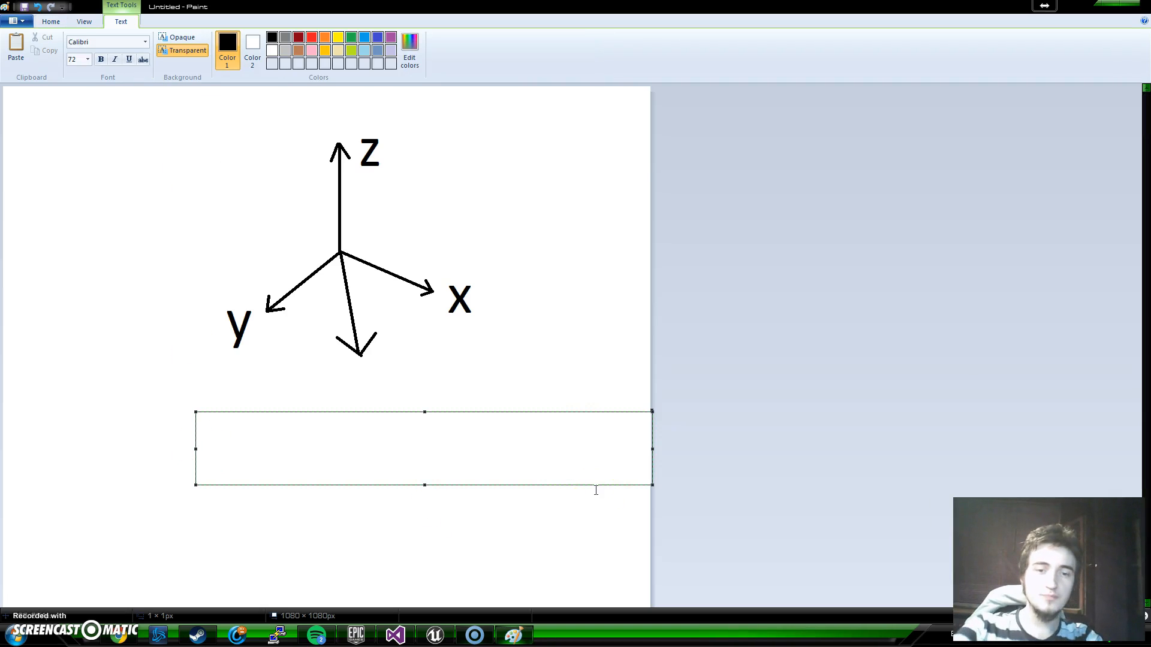
text(sqrt)
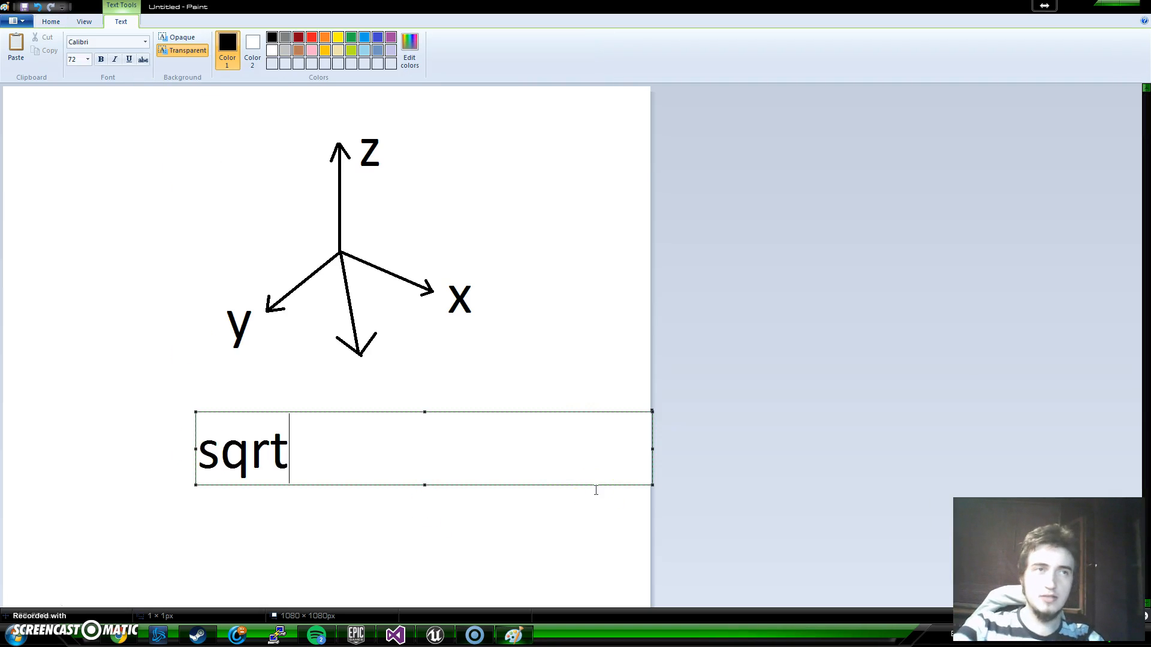
text(()
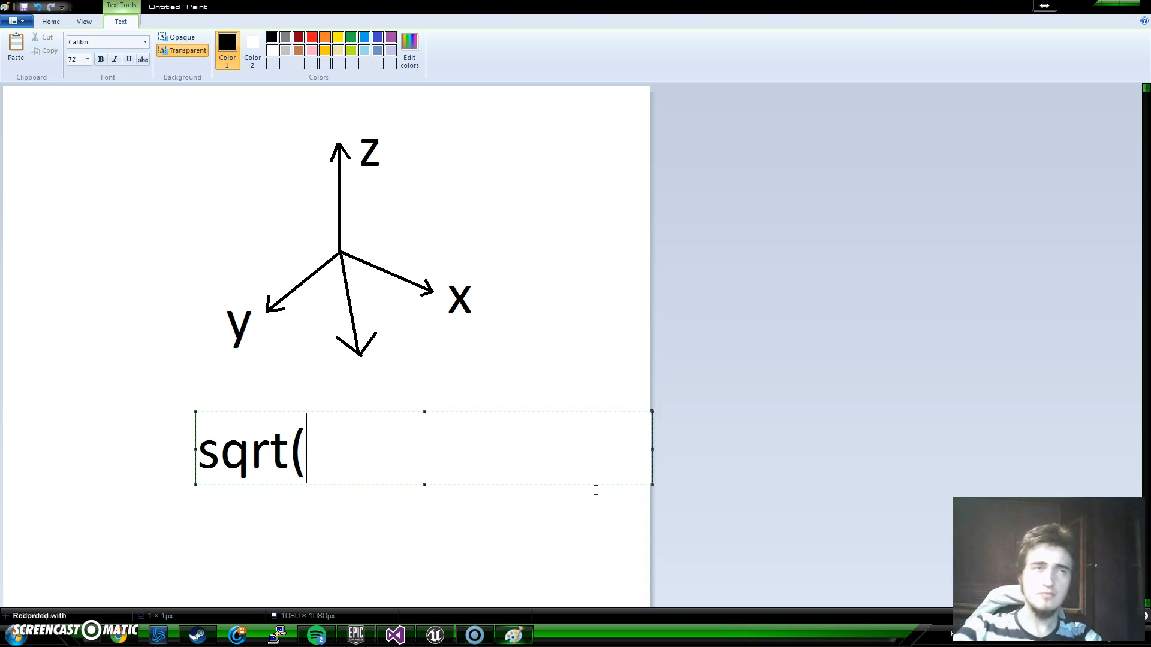
text(x)
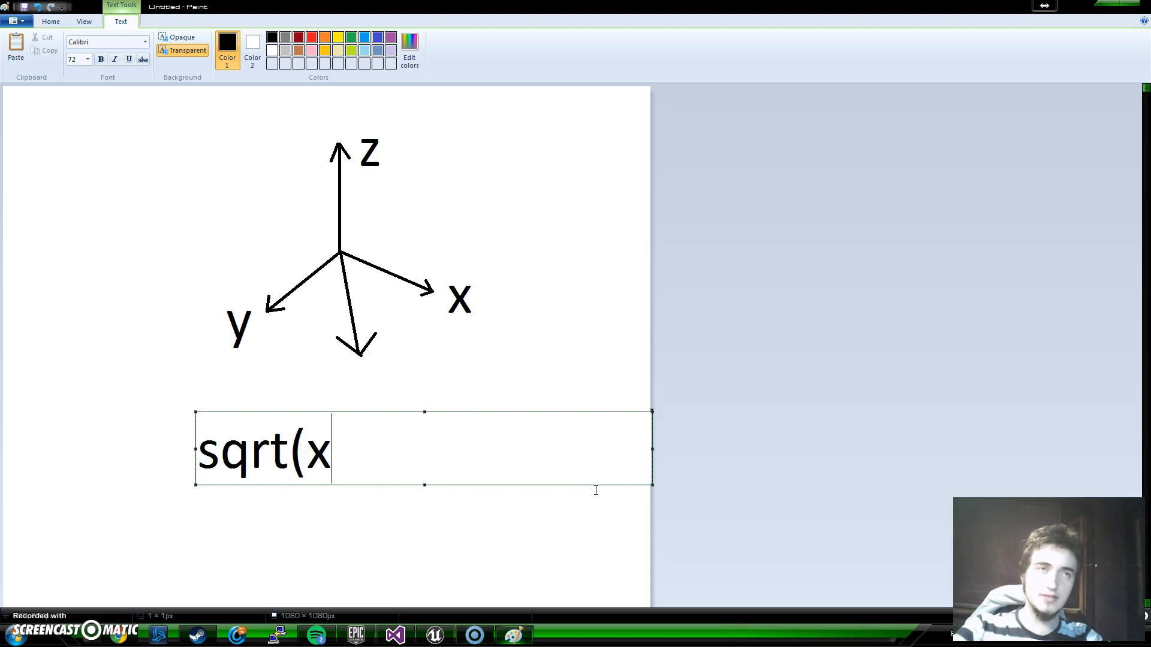
text(+ y)
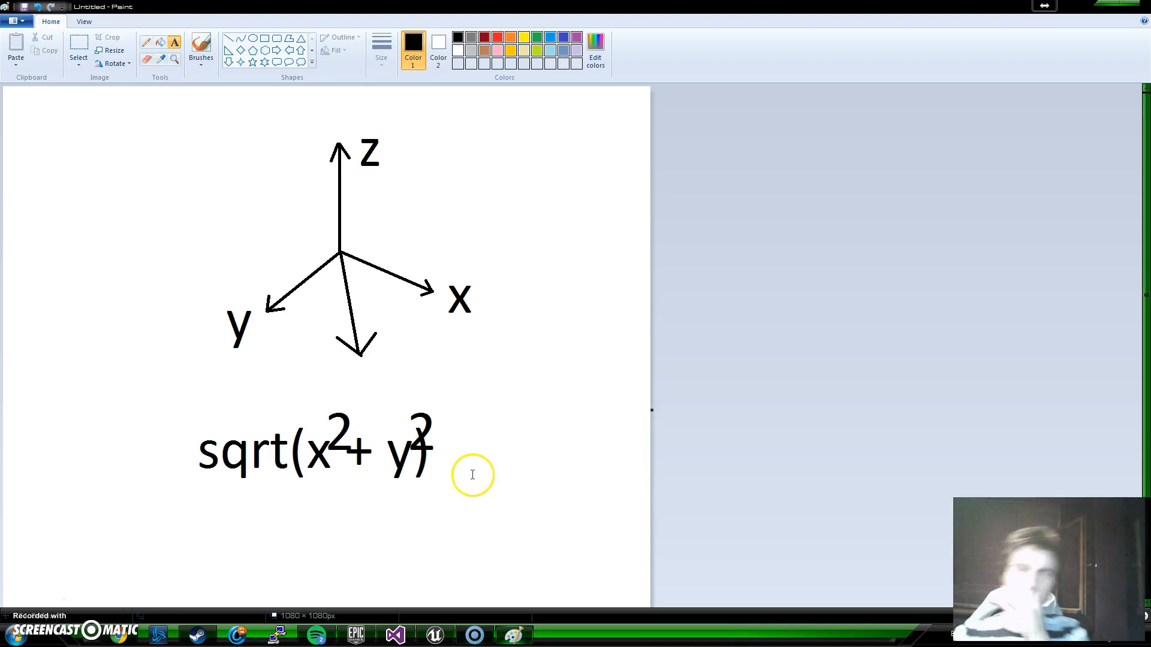
mouse_move(380, 450)
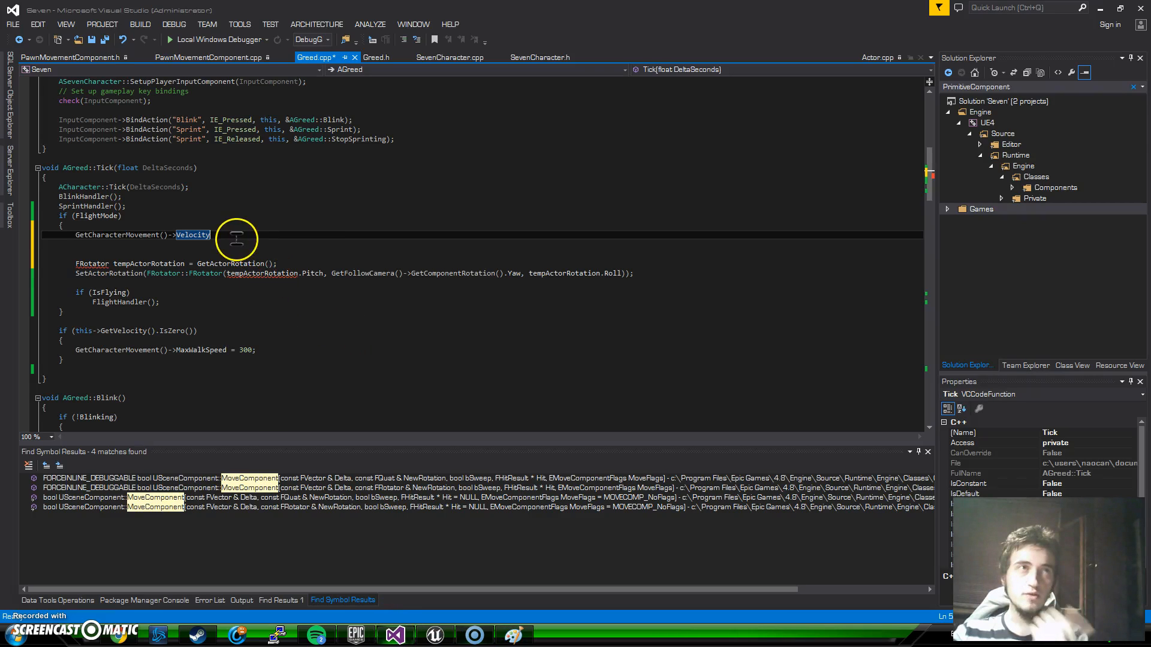
mouse_move(467, 273)
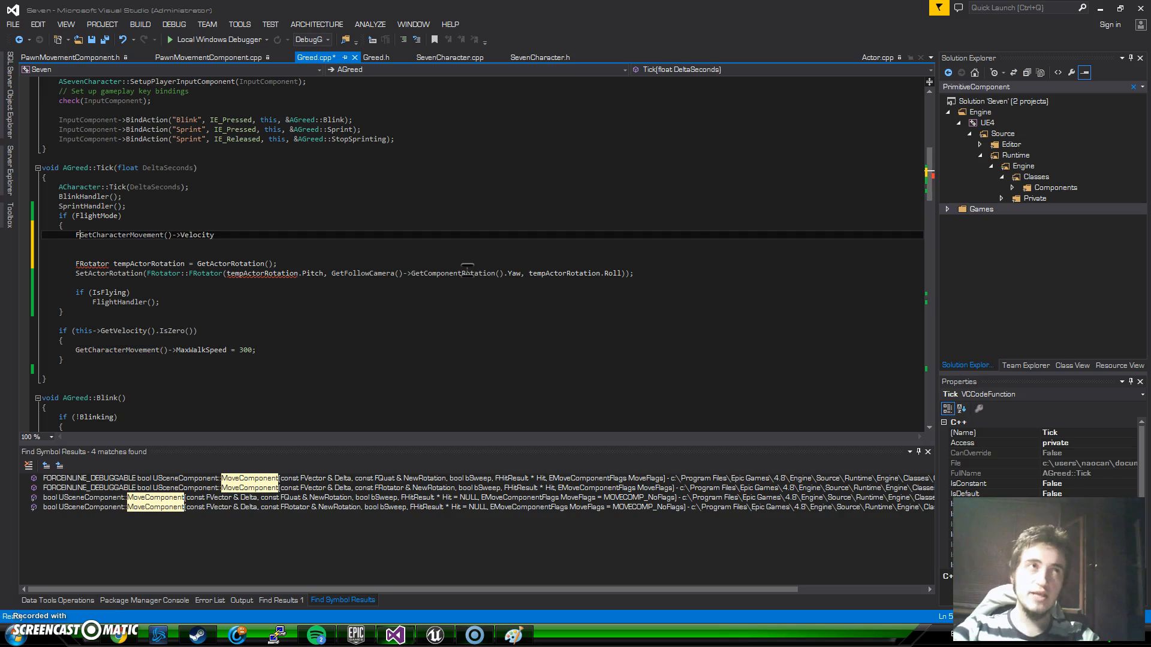
Write FVector characterVelocity = GetCharacterMovement()->Velocity; in the flight-mode block of Greed.cpp
text(FVector)
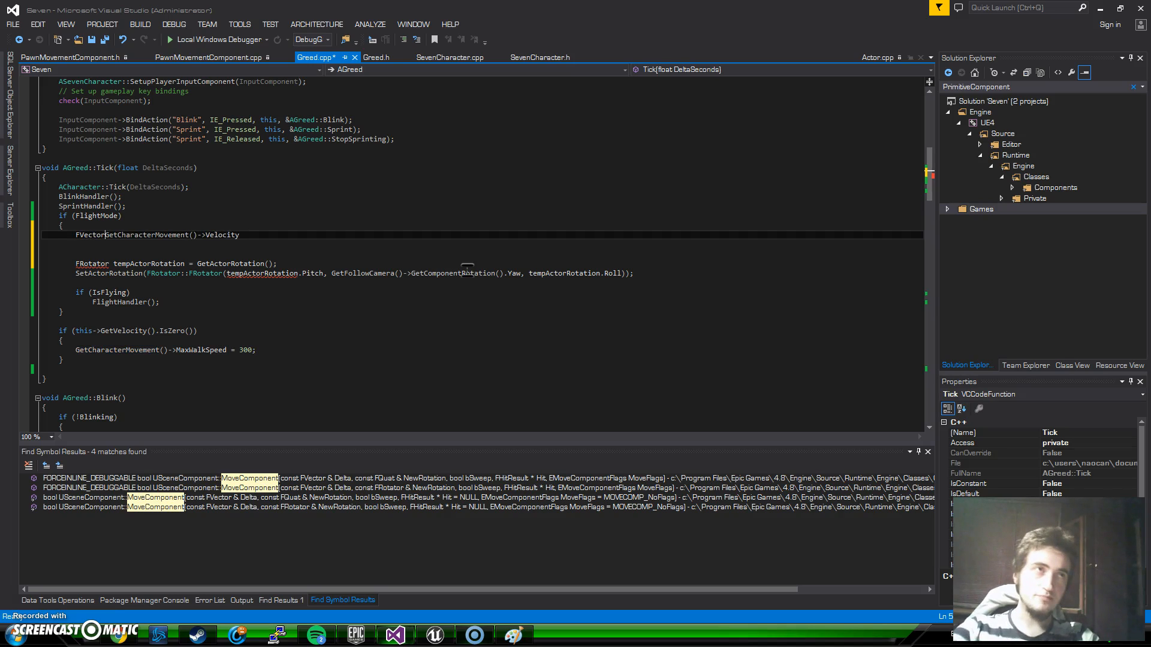
double_click(151, 235)
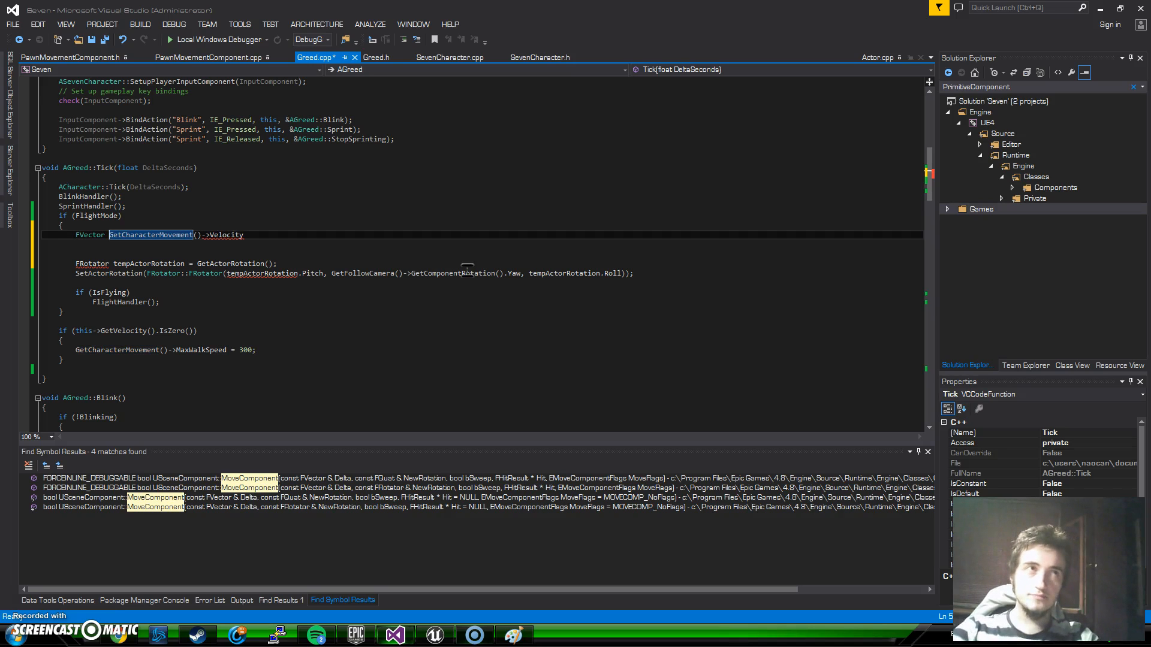
text(characterVelocity)
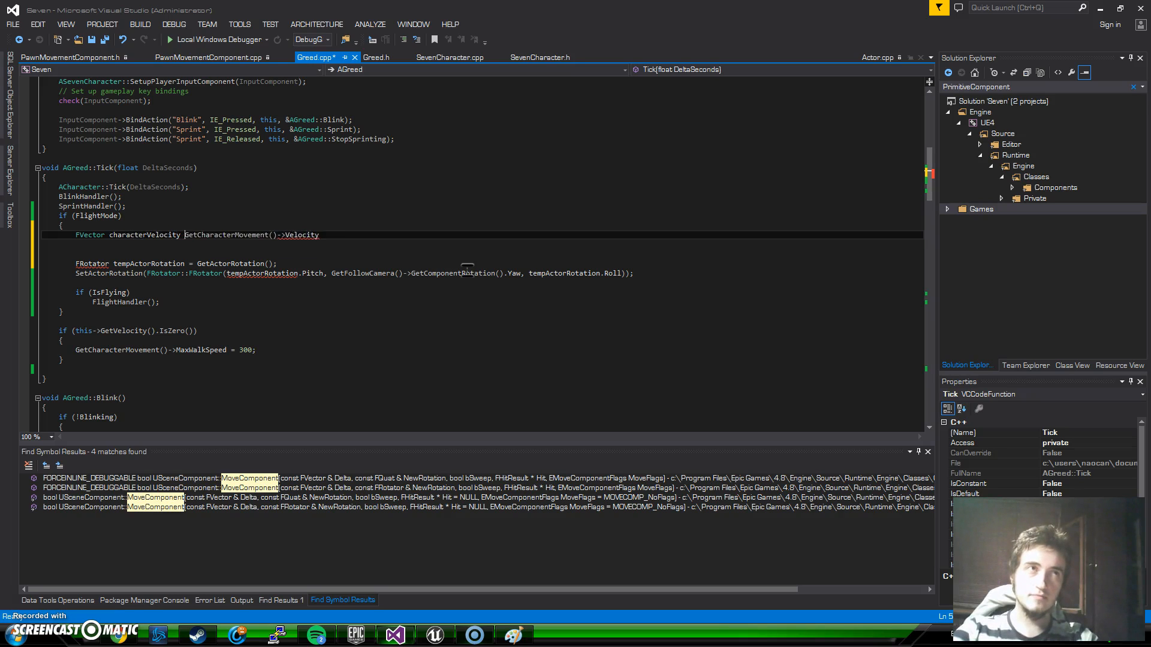
double_click(306, 235)
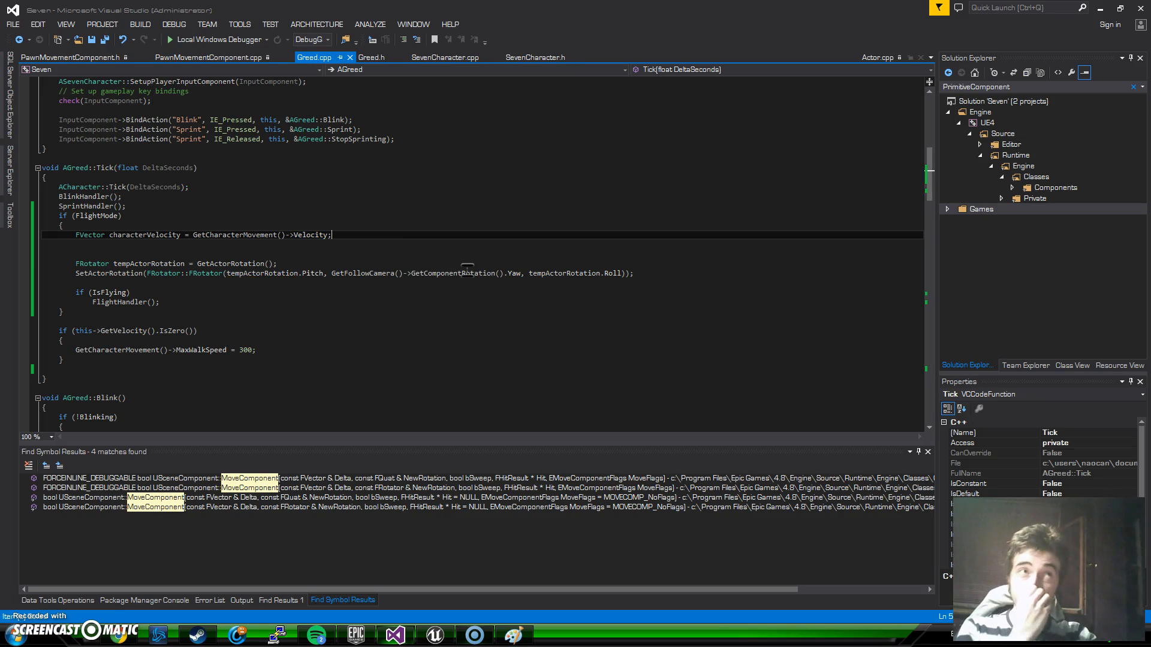
mouse_move(373, 240)
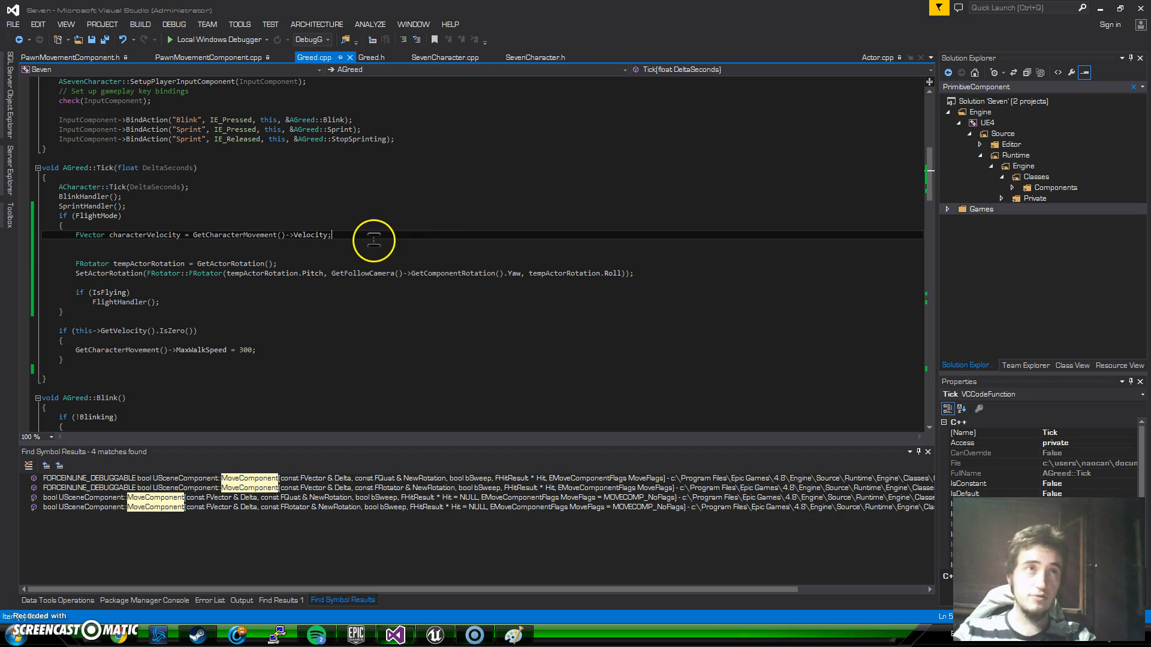
key(enter)
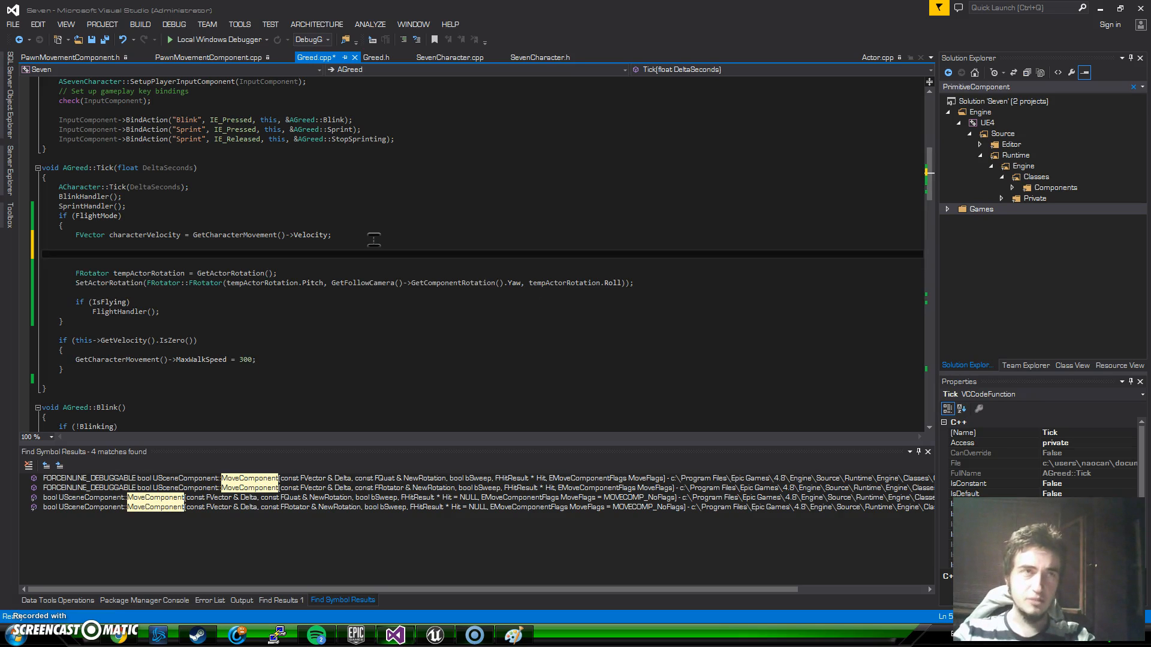
mouse_move(298, 266)
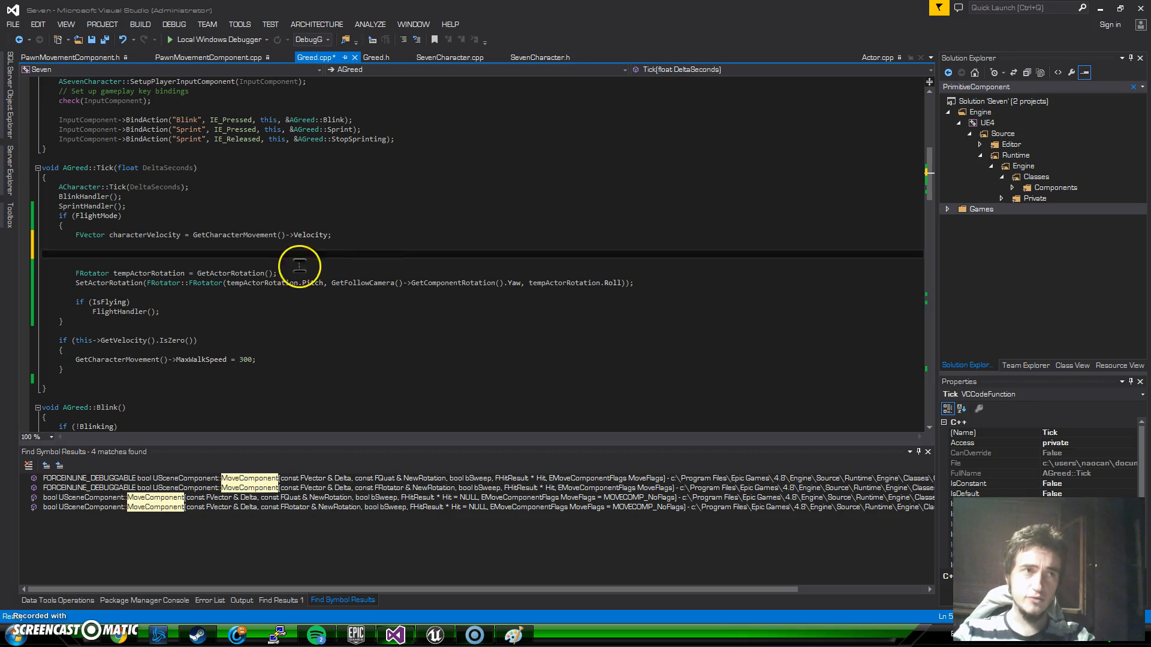